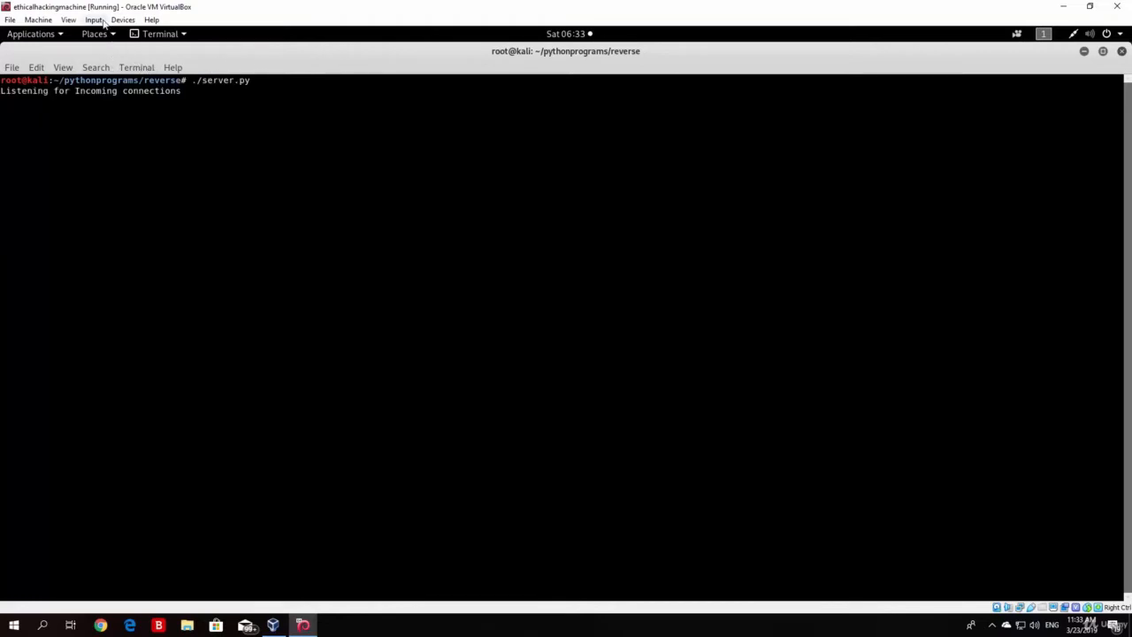
# Bring up the VirtualBox View menu while server.py keeps listening on Kali.
pyautogui.click(67, 20)
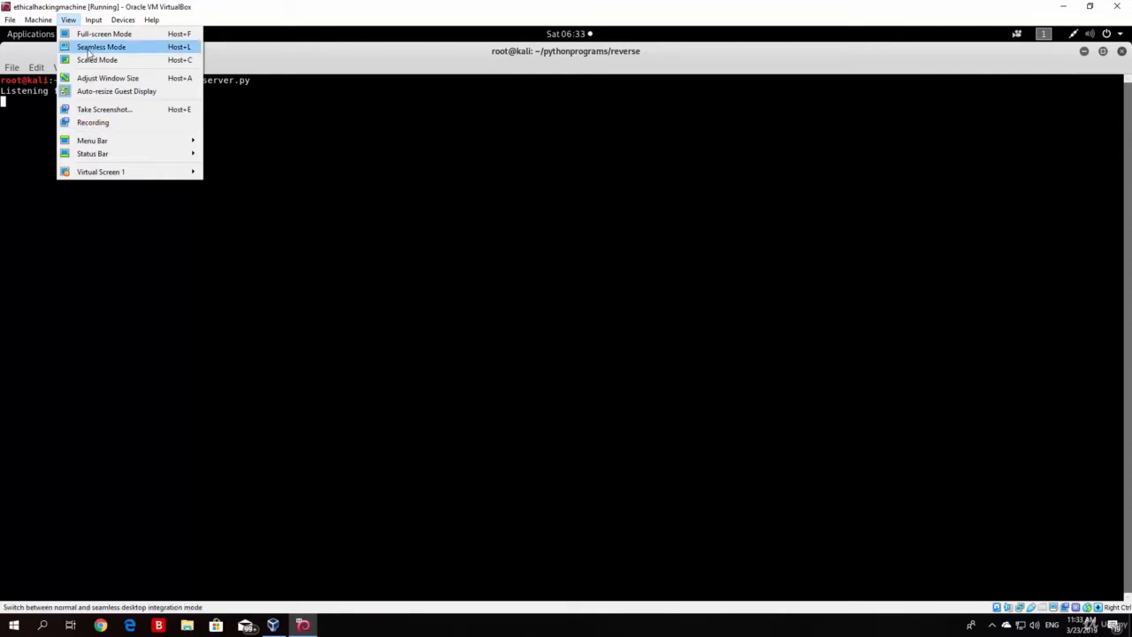
pyautogui.moveTo(97, 60)
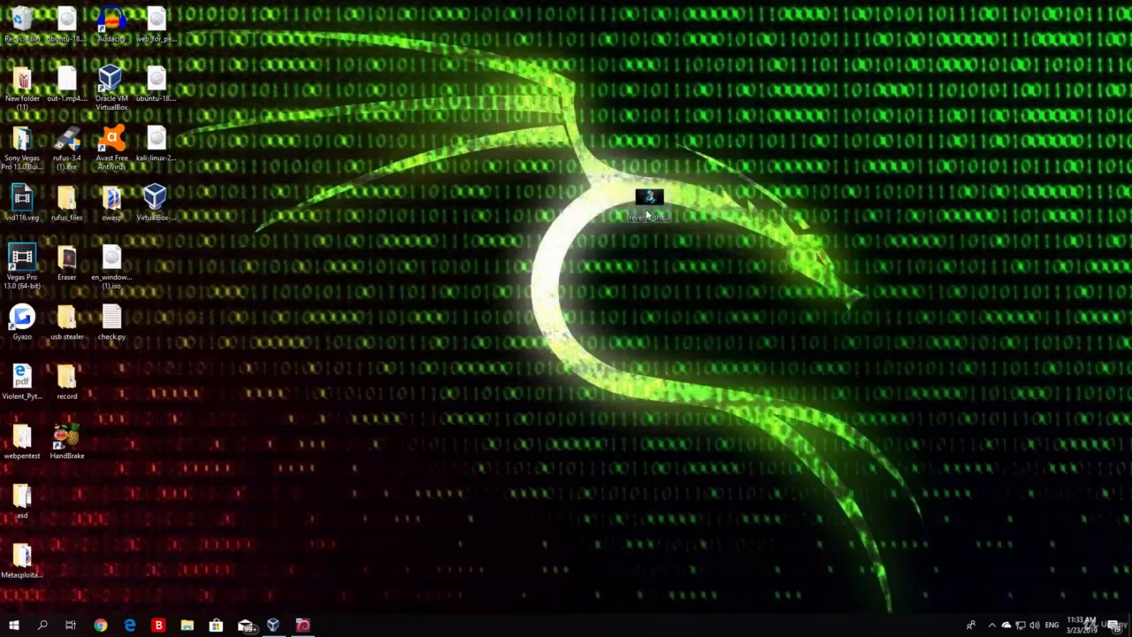
pyautogui.moveTo(649, 196)
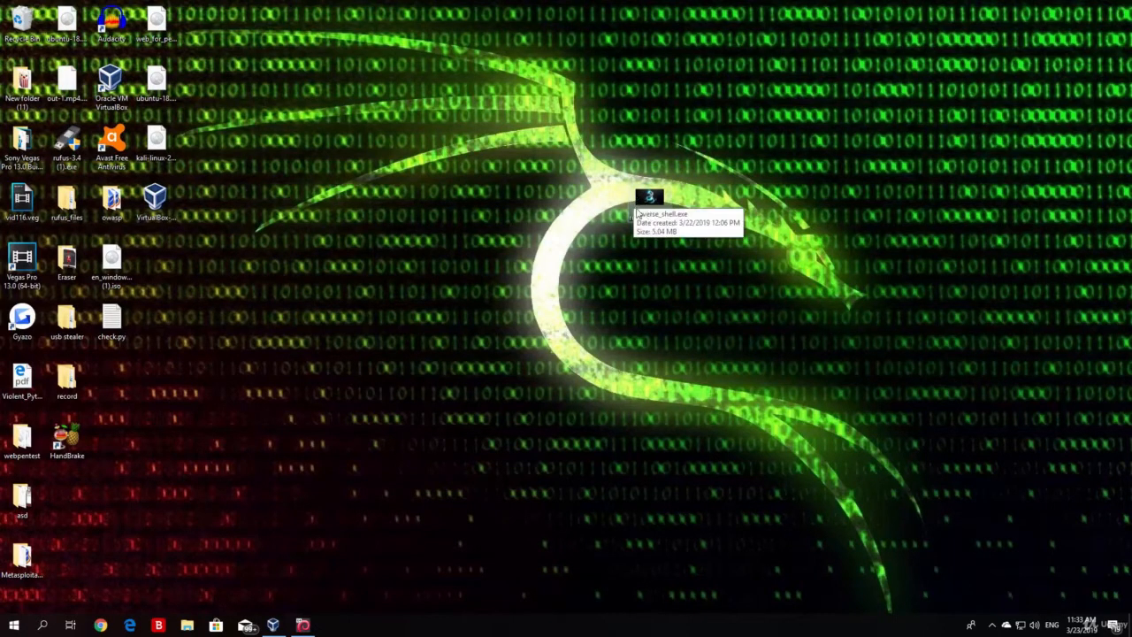
pyautogui.moveTo(693, 230)
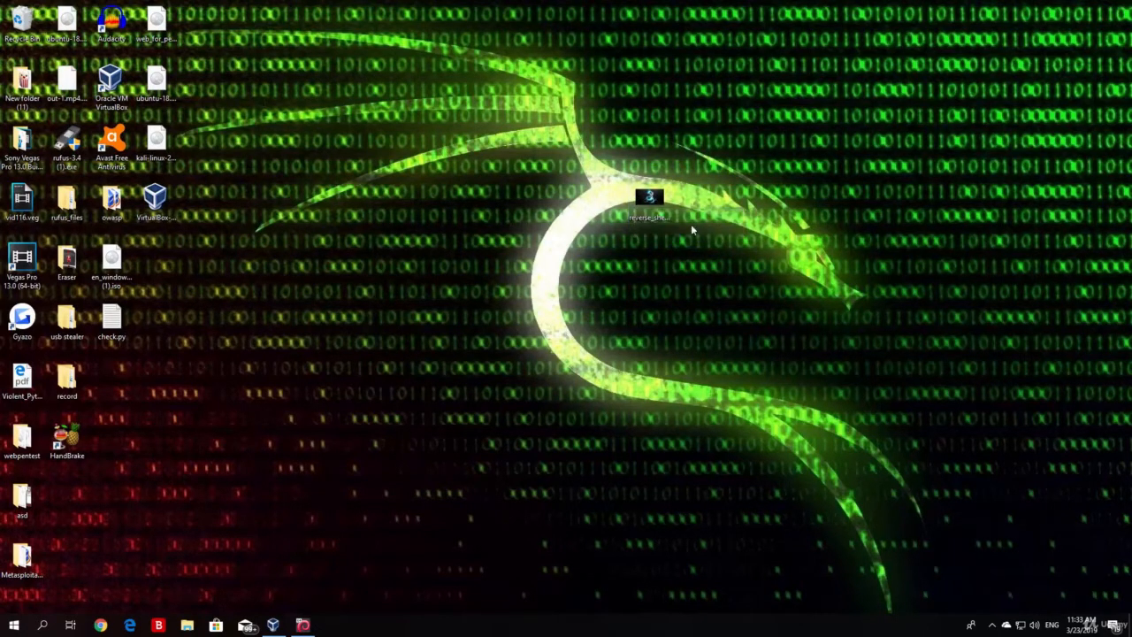
pyautogui.moveTo(651, 237)
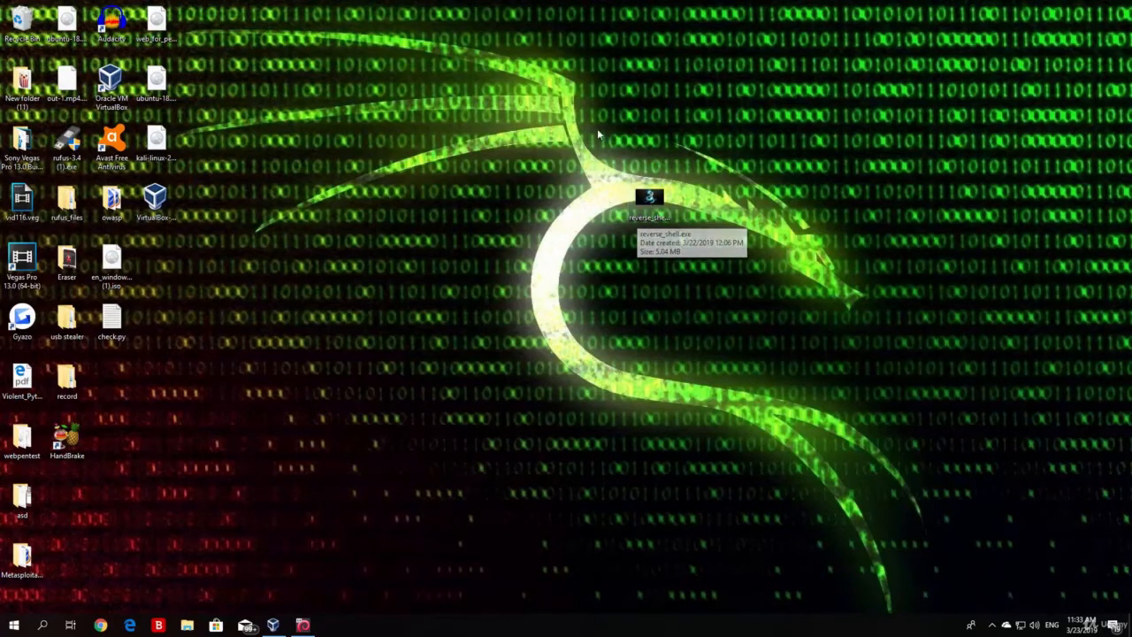
pyautogui.moveTo(681, 219)
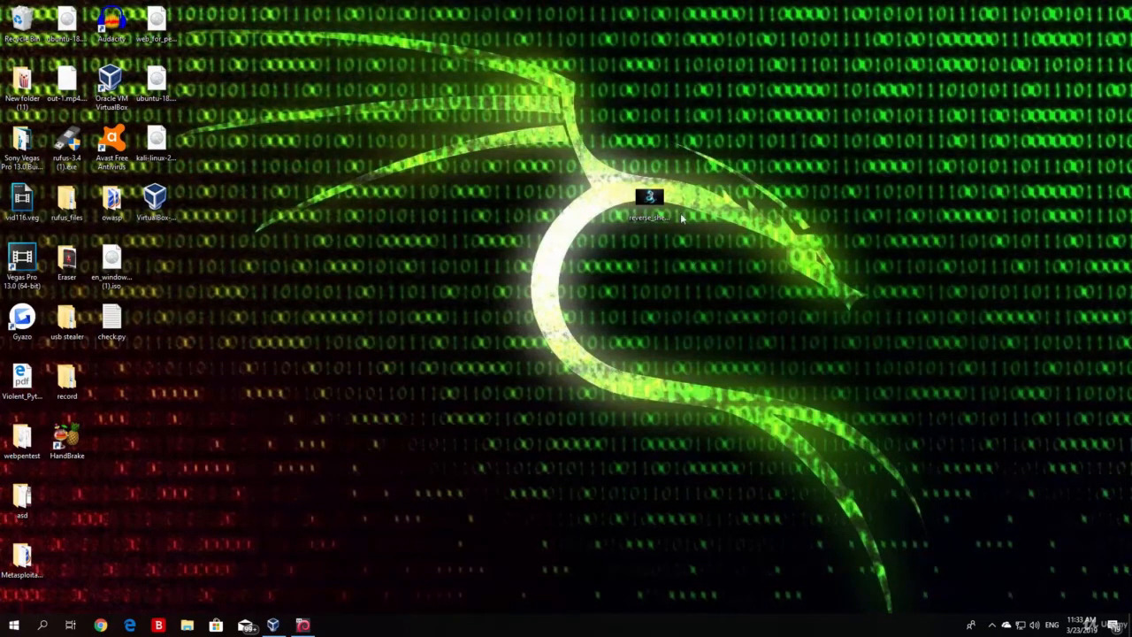
pyautogui.moveTo(649, 209)
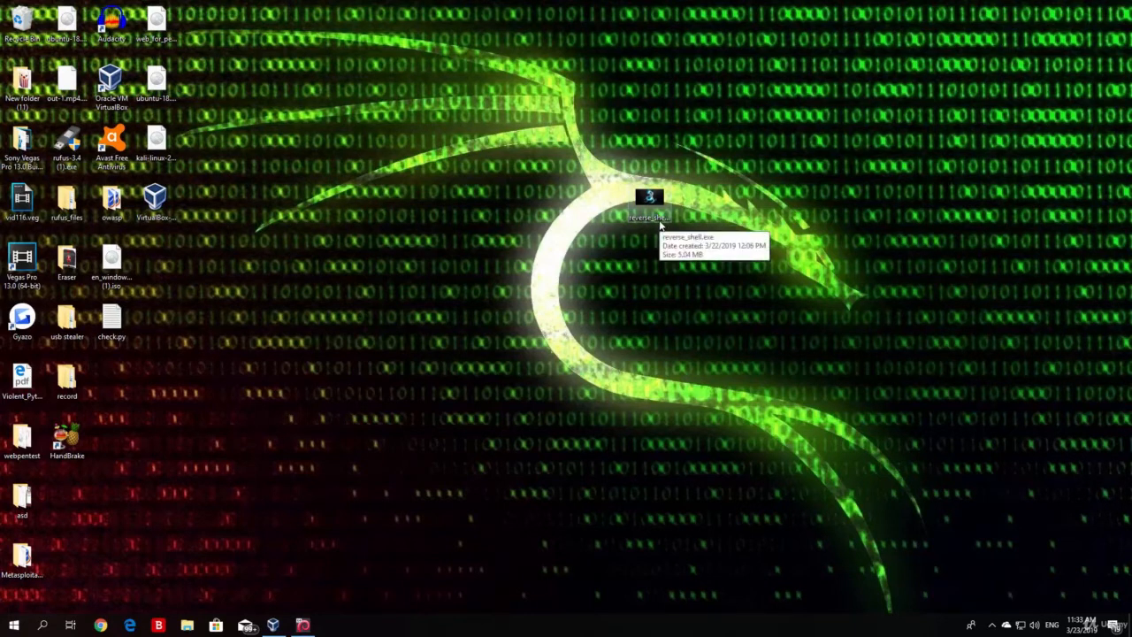
pyautogui.moveTo(559, 237)
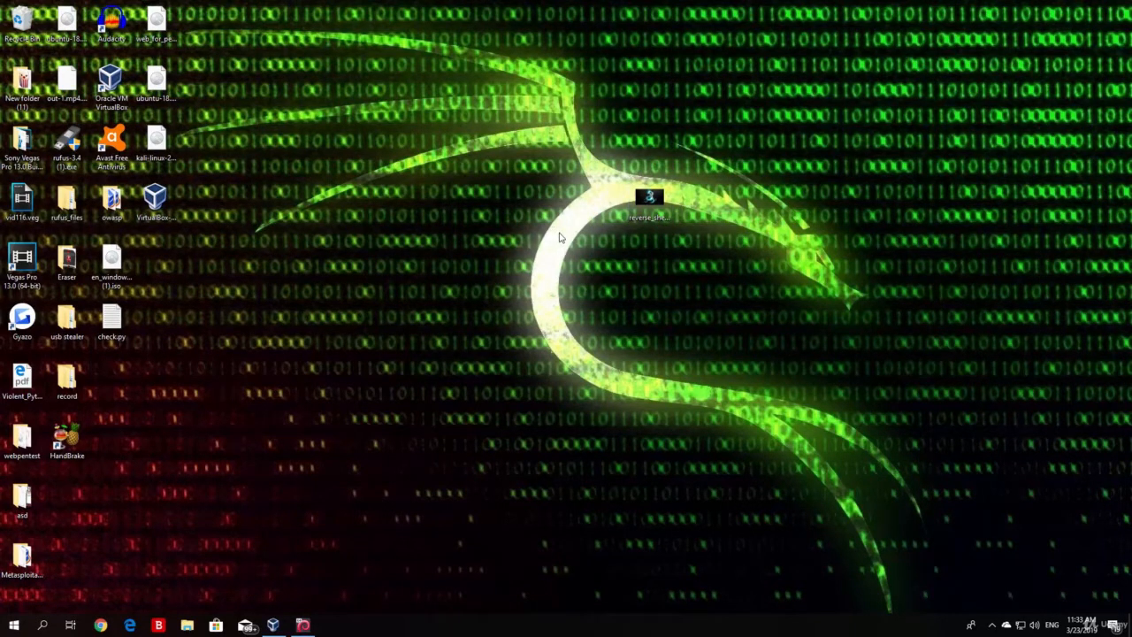
pyautogui.moveTo(681, 205)
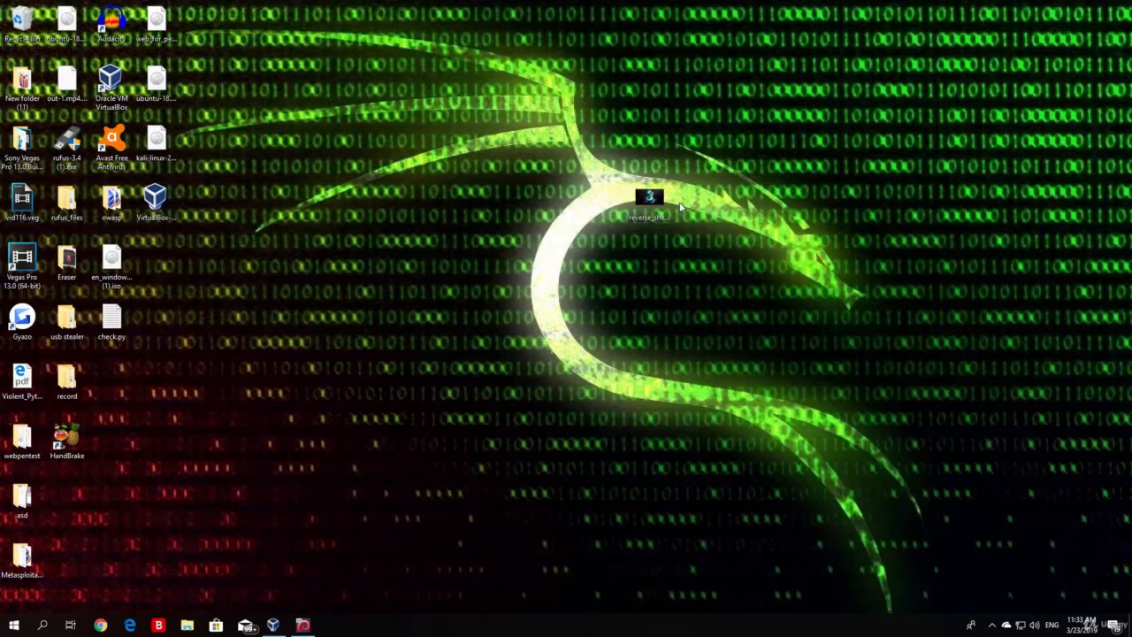
pyautogui.click(43, 626)
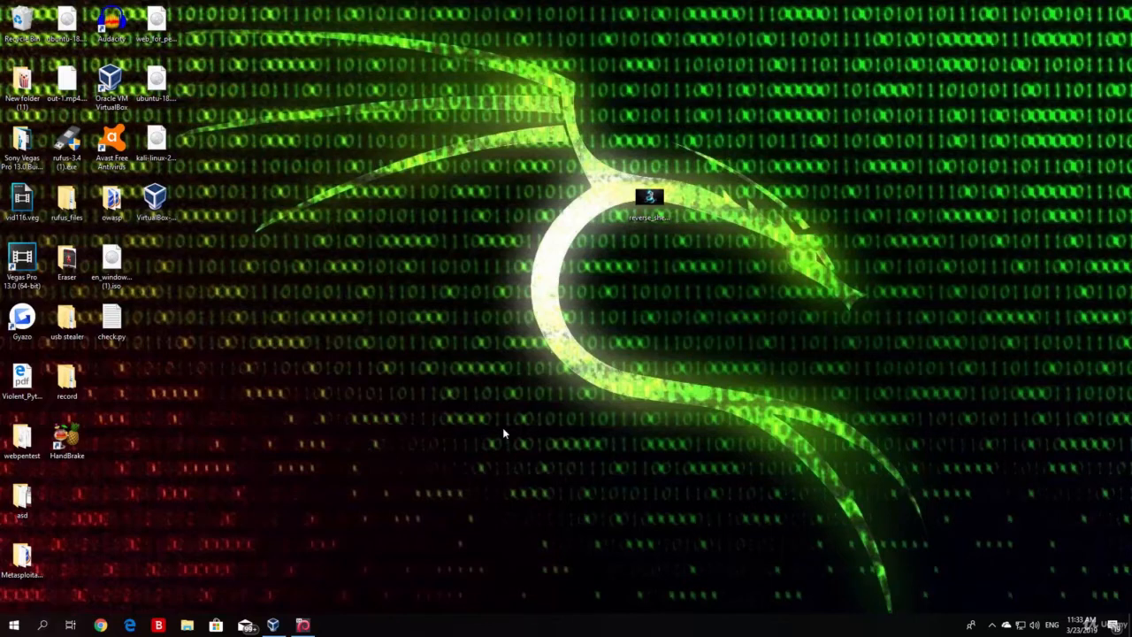
pyautogui.moveTo(43, 626)
pyautogui.write('cd')
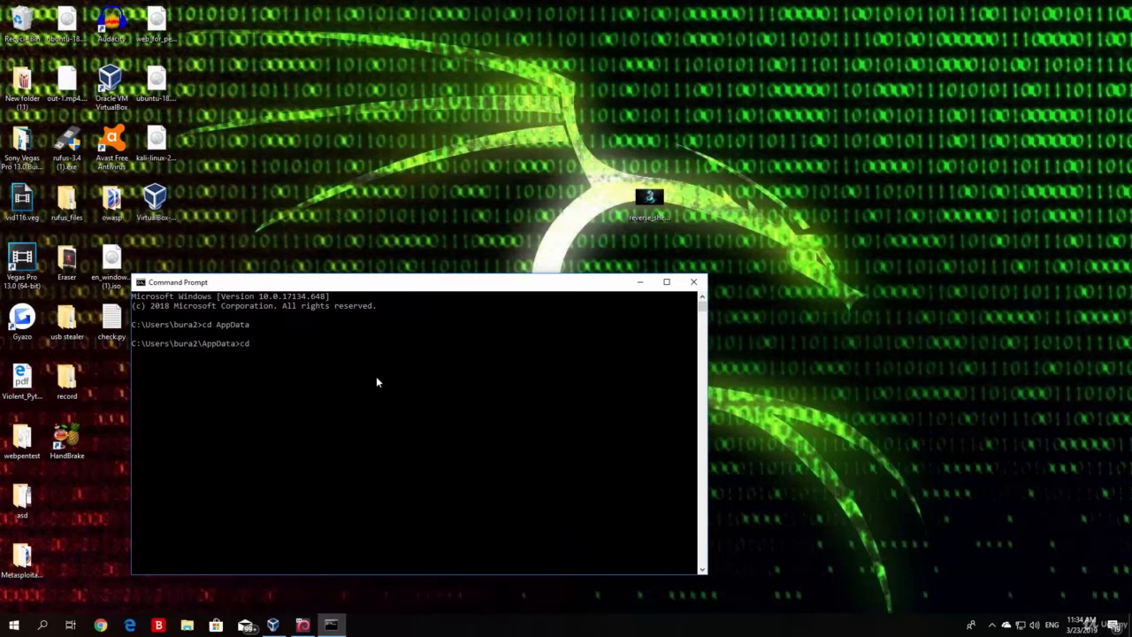
# Change into the Roaming folder, maximize Command Prompt, and search Start for 'region' then 'run'.
pyautogui.write('Roaming')
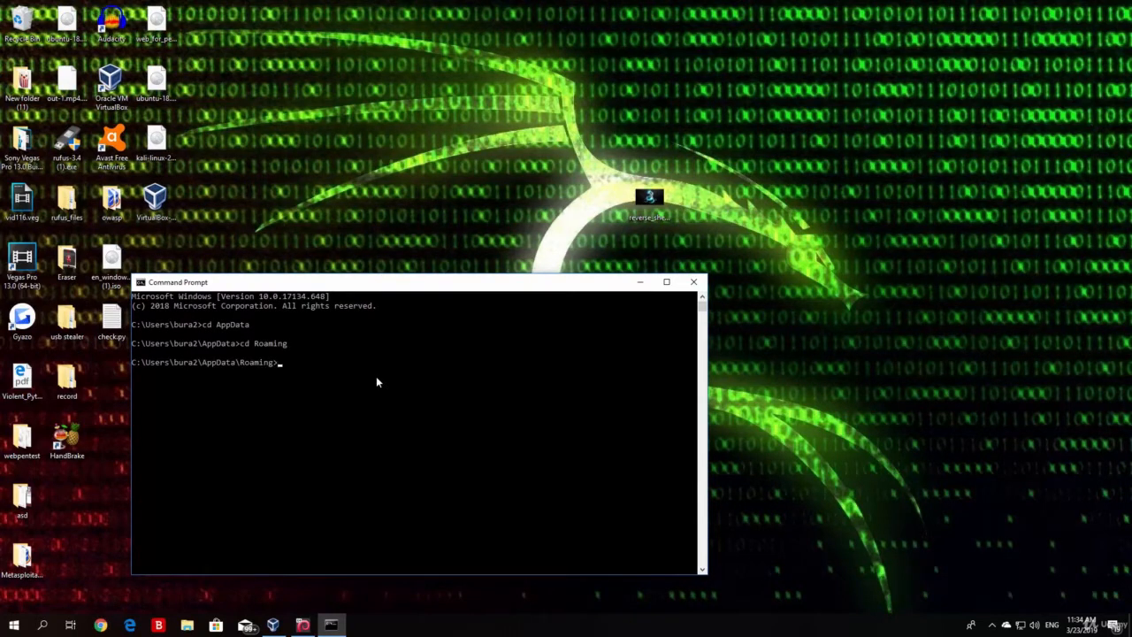
pyautogui.click(665, 281)
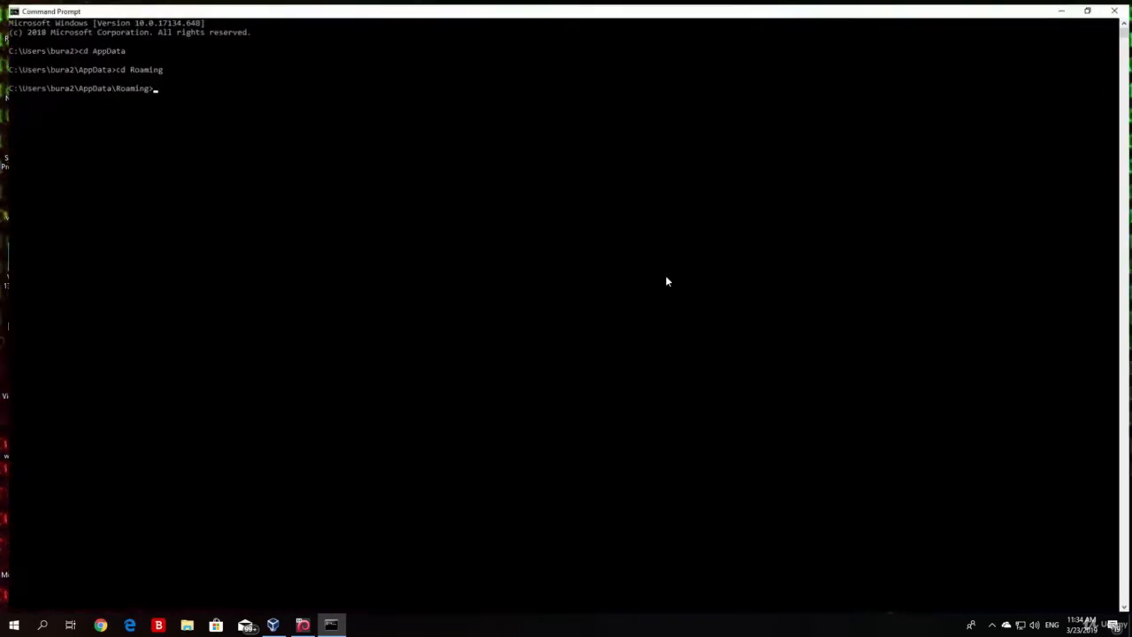
pyautogui.write('region')
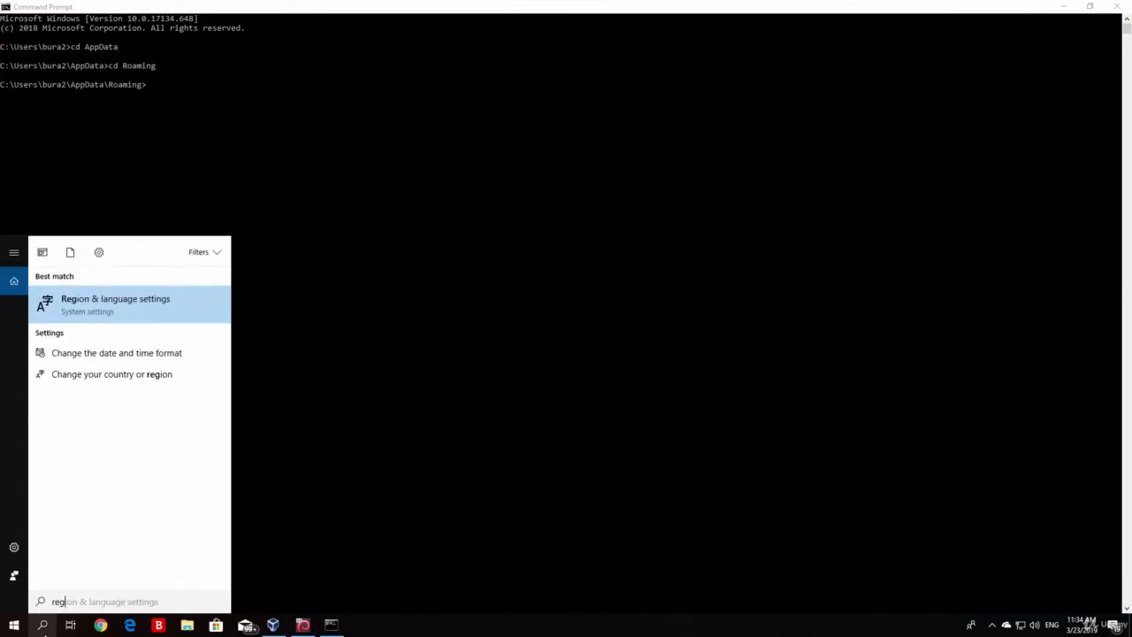
pyautogui.write('run')
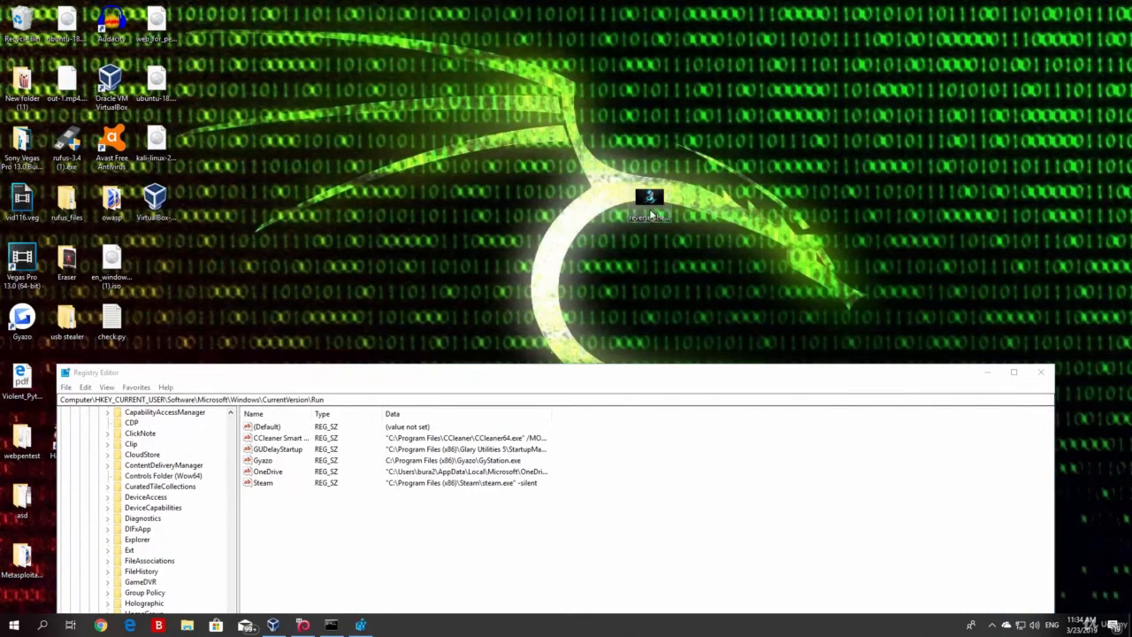
pyautogui.moveTo(651, 212)
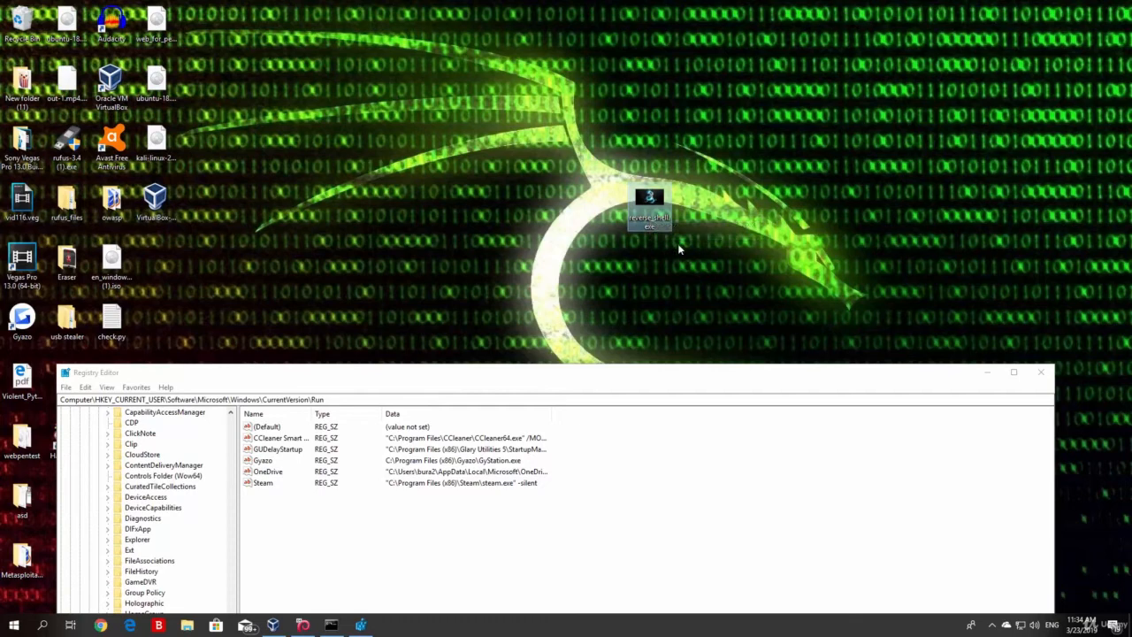
# Put Registry Editor away to reveal the Windows desktop.
pyautogui.click(1040, 371)
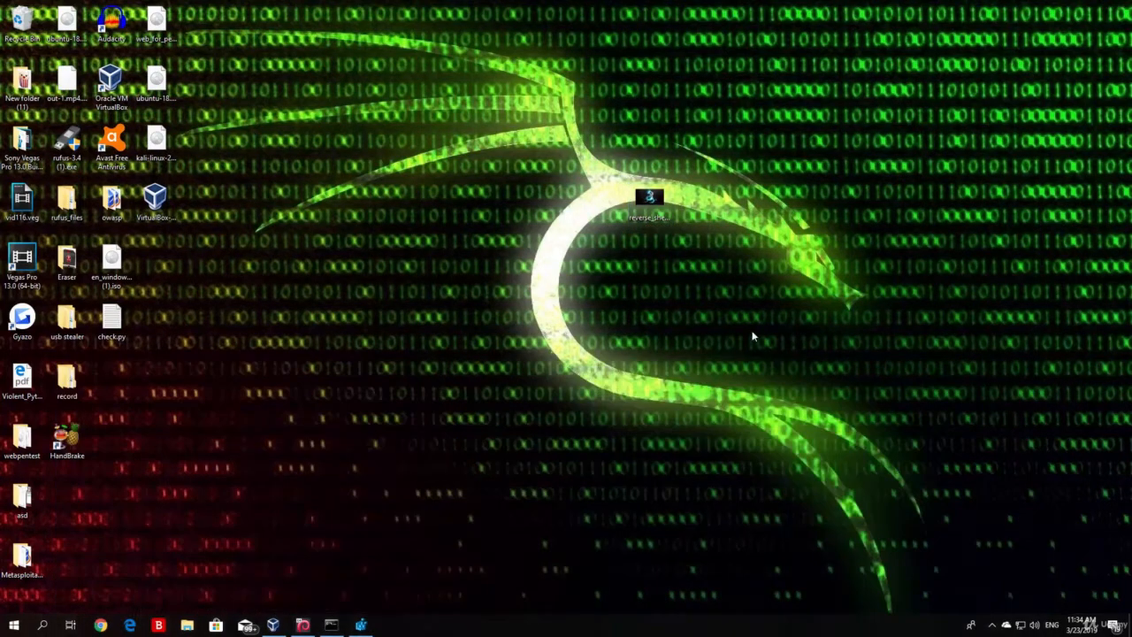
pyautogui.moveTo(679, 225)
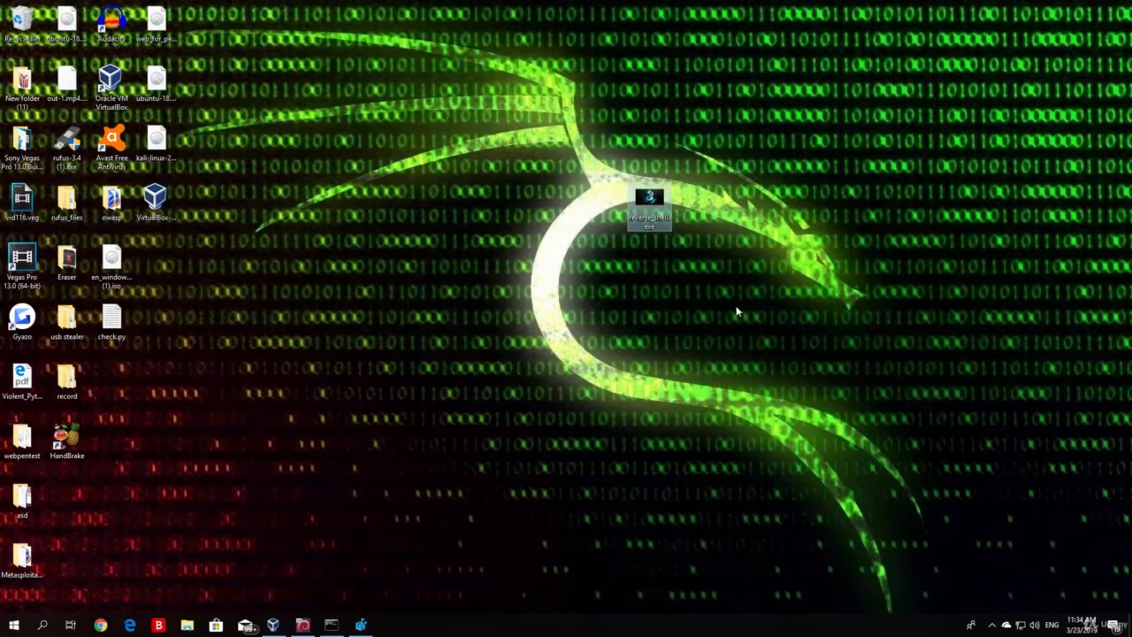
# Restore Registry Editor, inspect the new Backdoor Run value, and switch to the Kali VM.
pyautogui.click(651, 208)
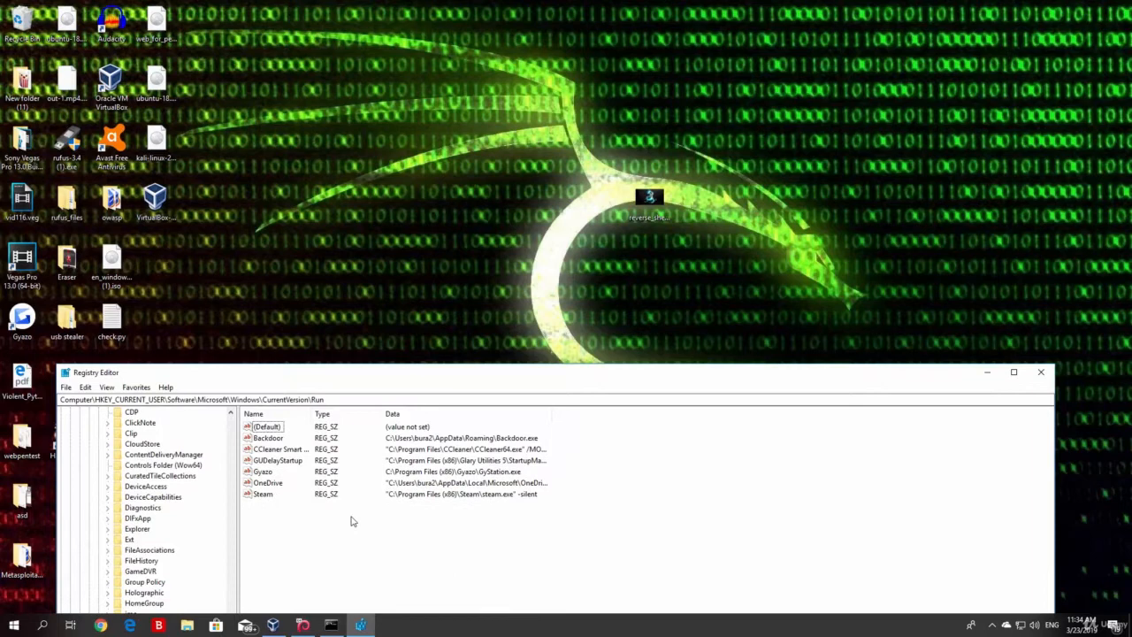
pyautogui.click(267, 439)
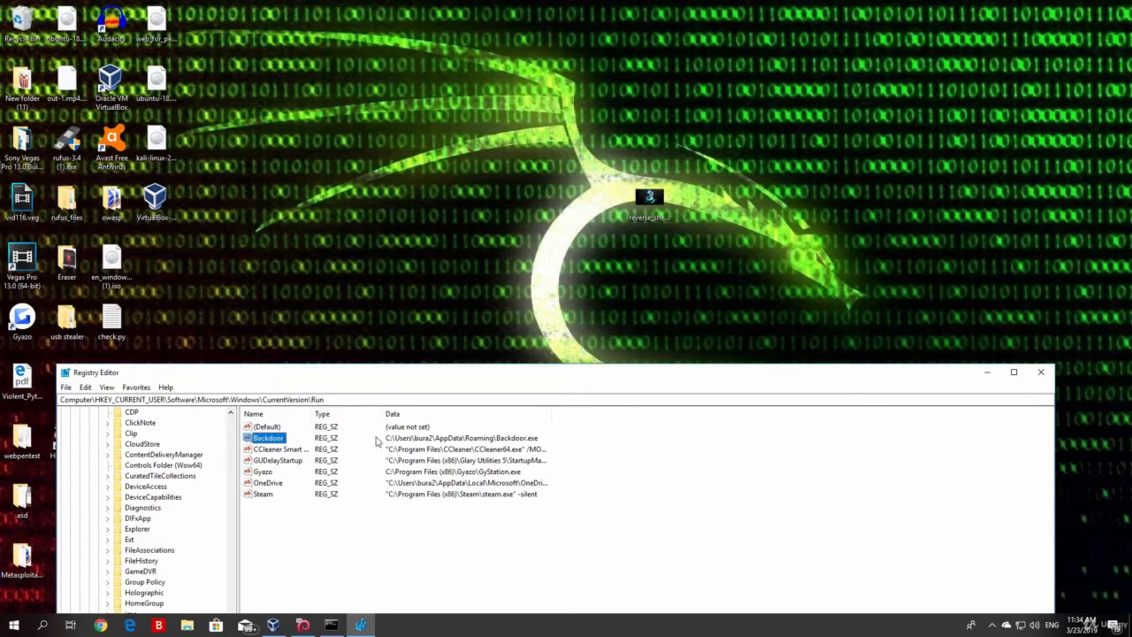
pyautogui.click(1040, 371)
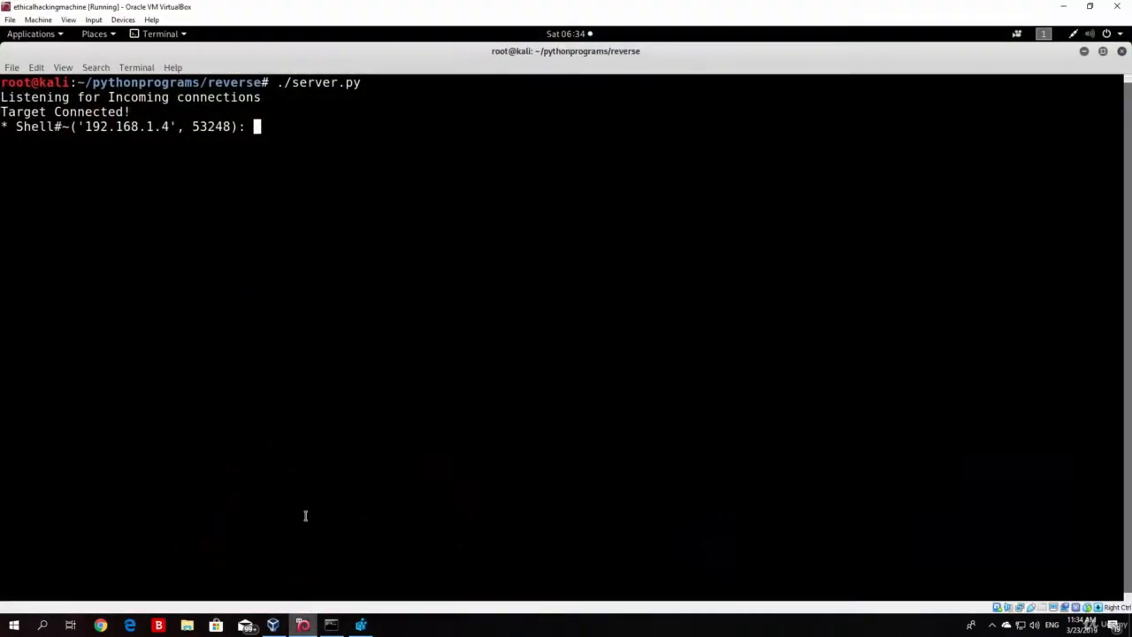
# Run whoami in the Target Connected shell to see the Windows user.
pyautogui.write('whoami')
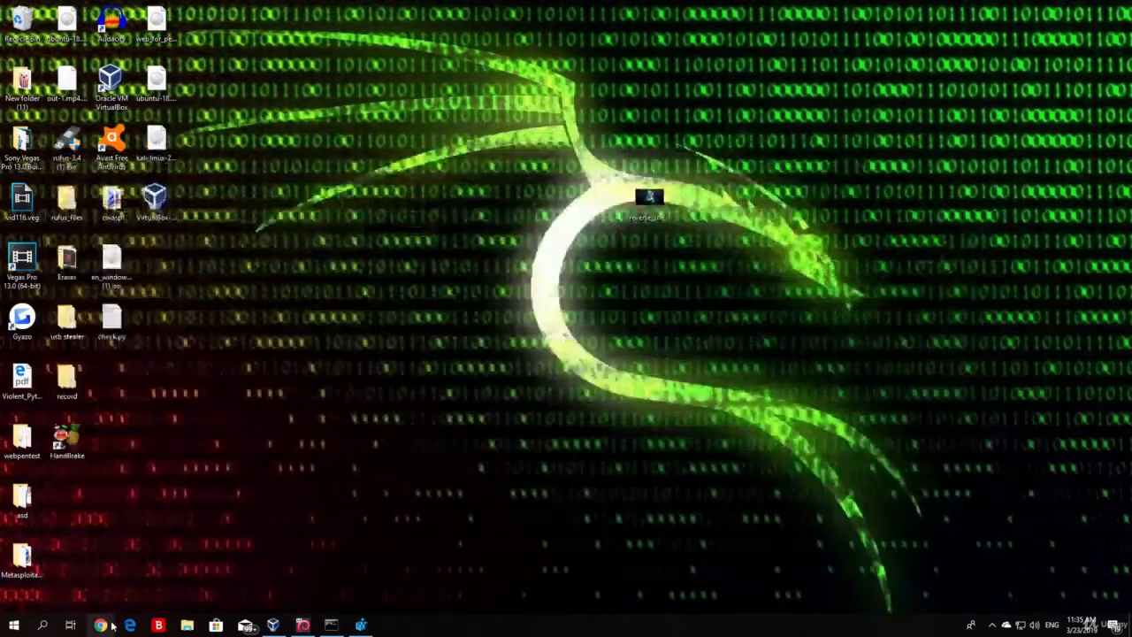
# Launch Task Manager from Start search, check processes, and return to the VirtualBox window.
pyautogui.write('task')
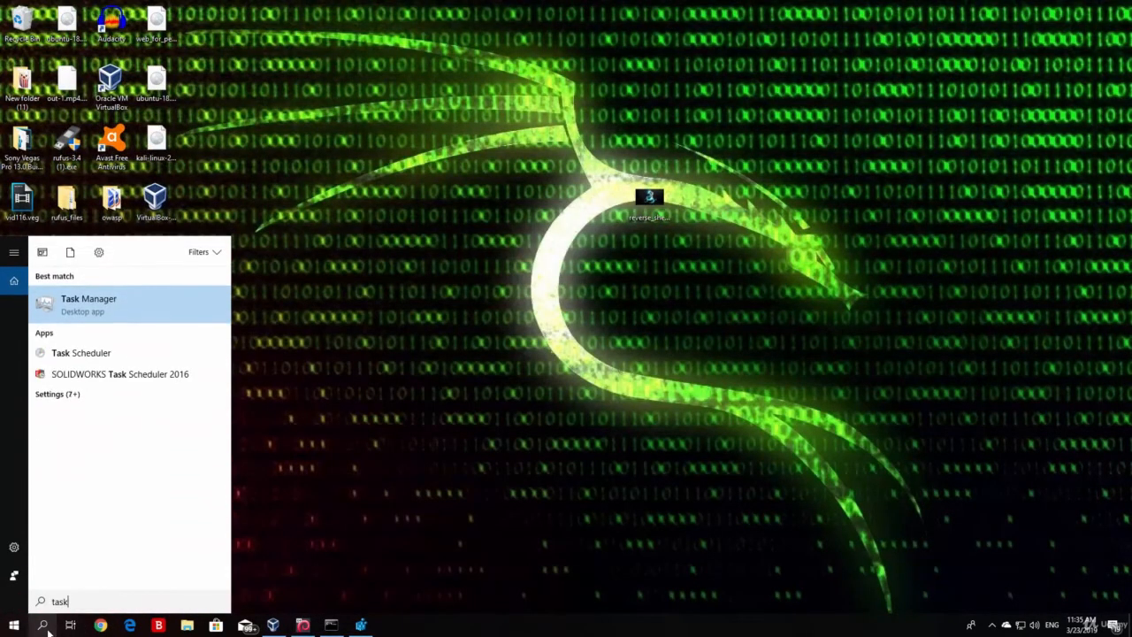
pyautogui.click(88, 304)
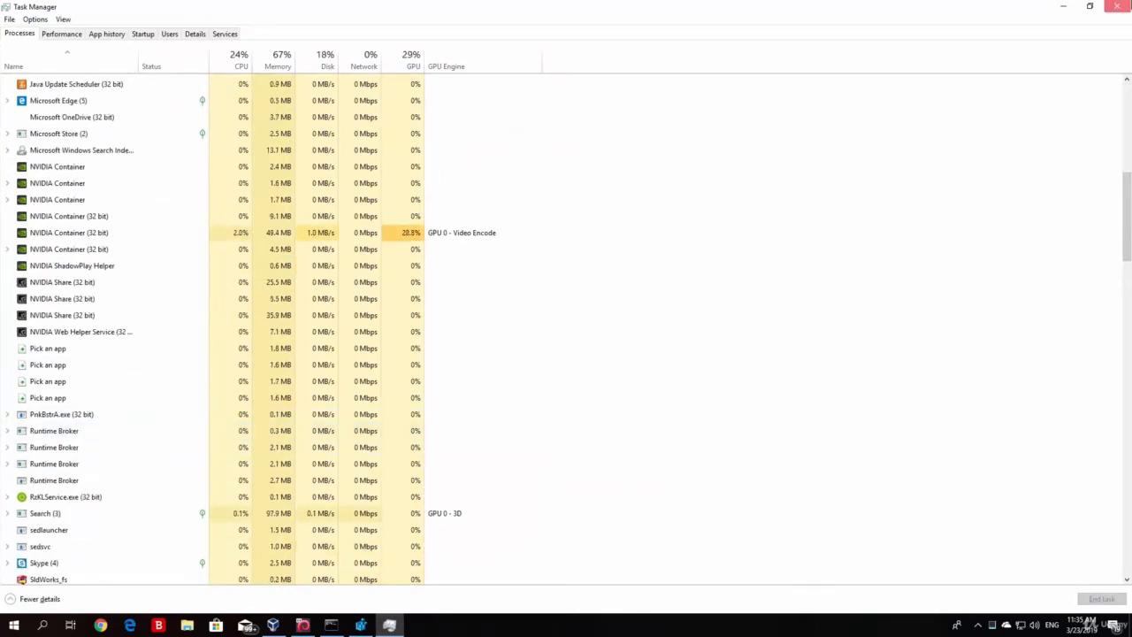
pyautogui.click(1116, 8)
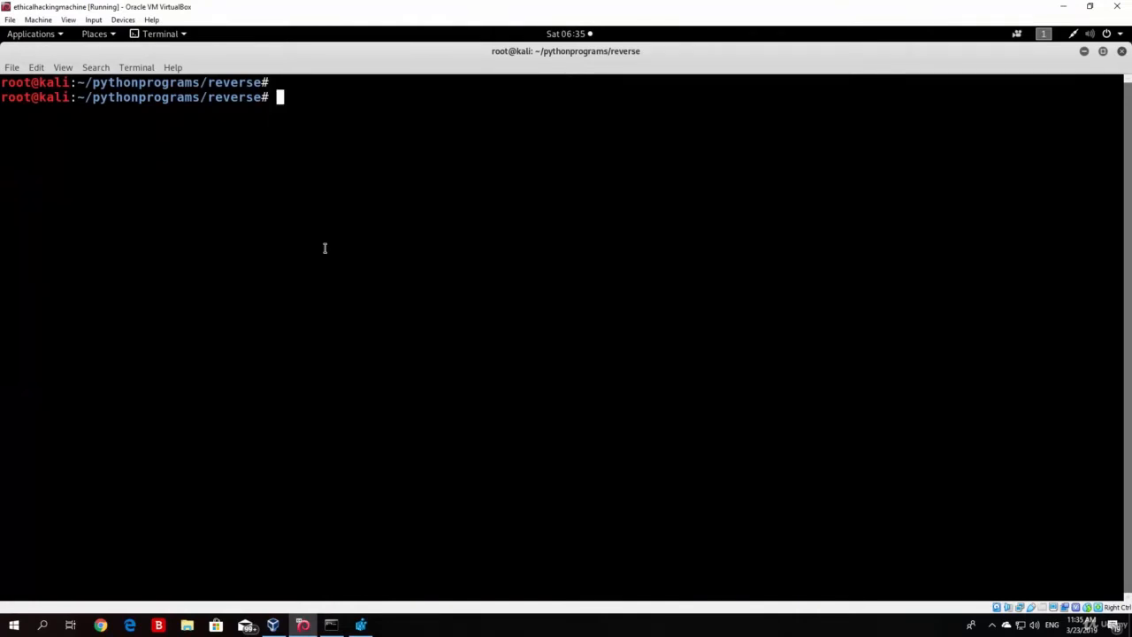
# Enter the wine pyinstaller.exe --add-data command with /root/pythonprograms/reverse/Dragon-Wallpaper-Chinese.jpg, then cancel it with Ctrl+C.
pyautogui.write('wine /ro')
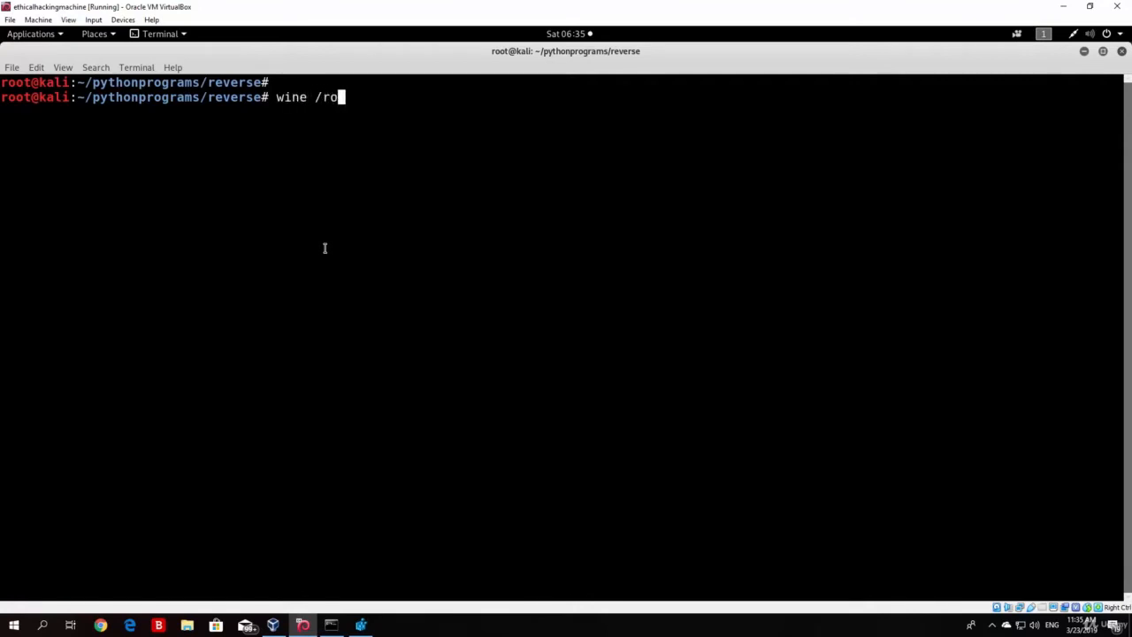
pyautogui.write('ot/.wine/')
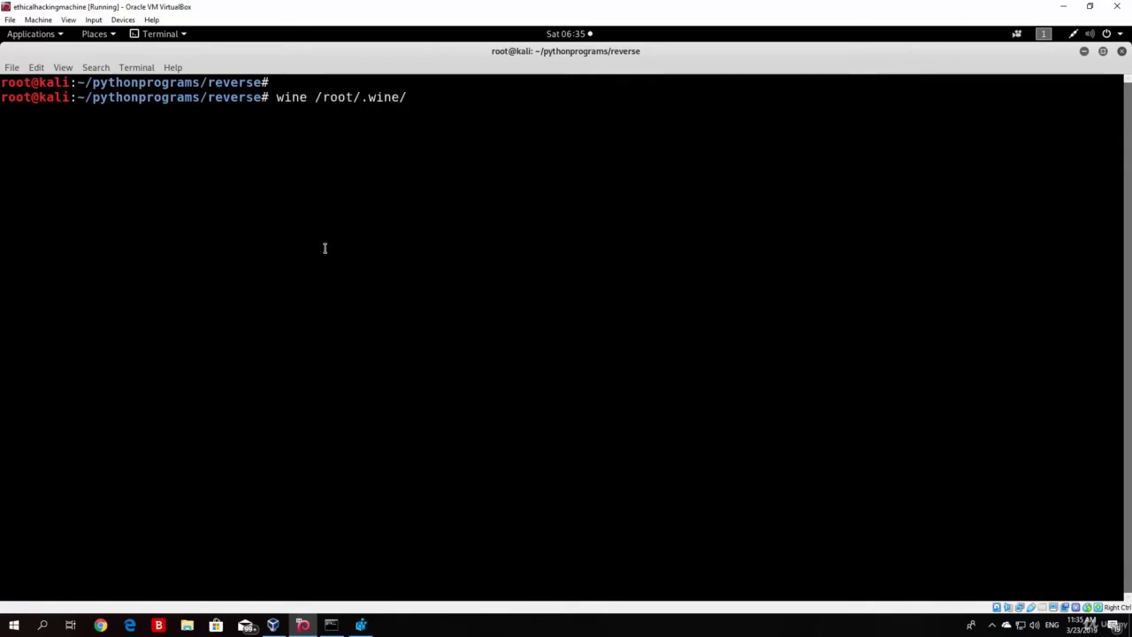
pyautogui.write('drive_c/Python27/S')
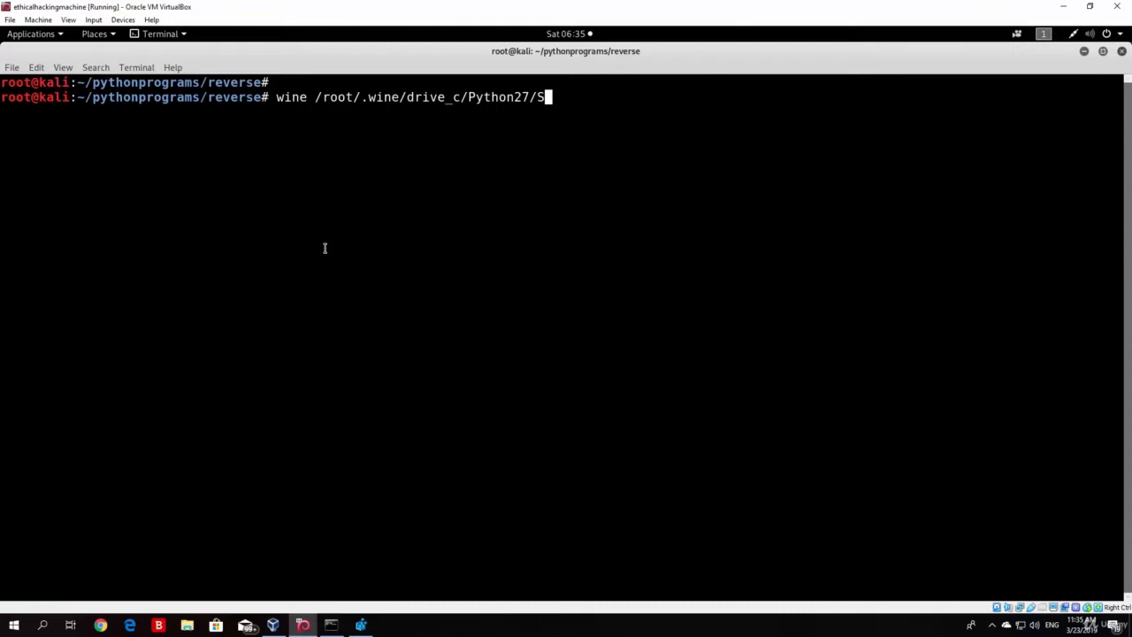
pyautogui.write('cripts/pyin')
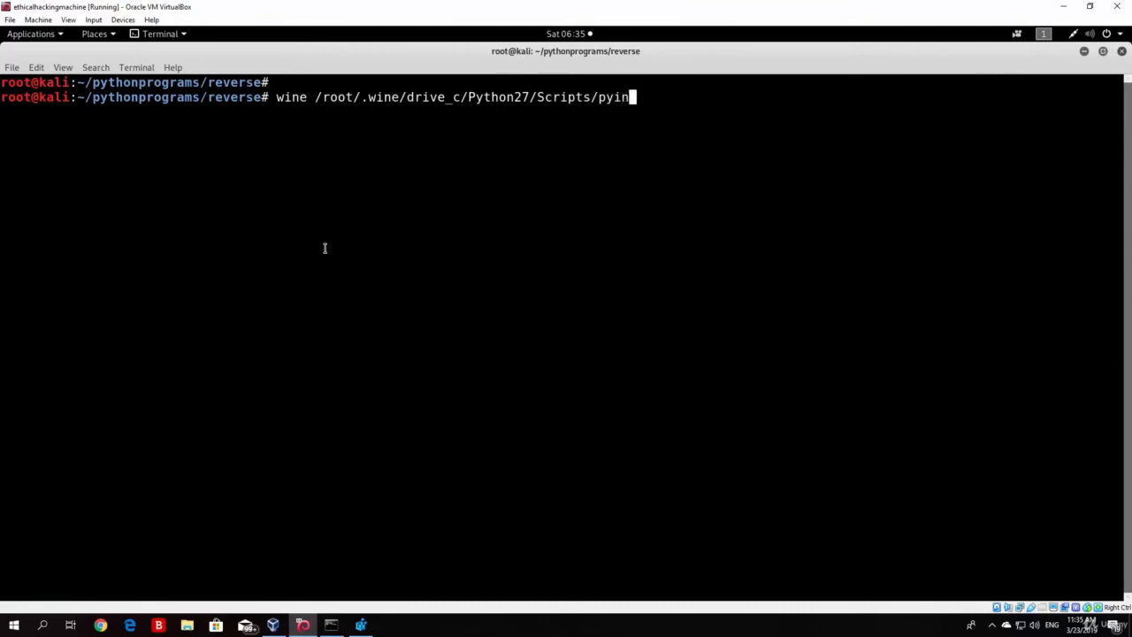
pyautogui.write('staller.exe -')
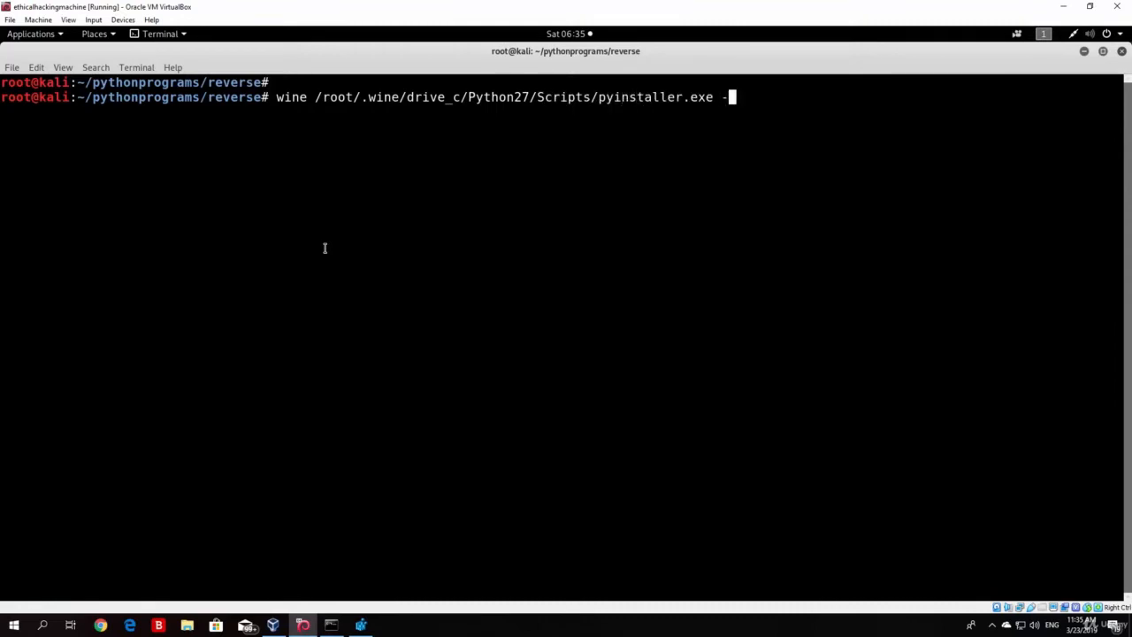
pyautogui.write('-add-data')
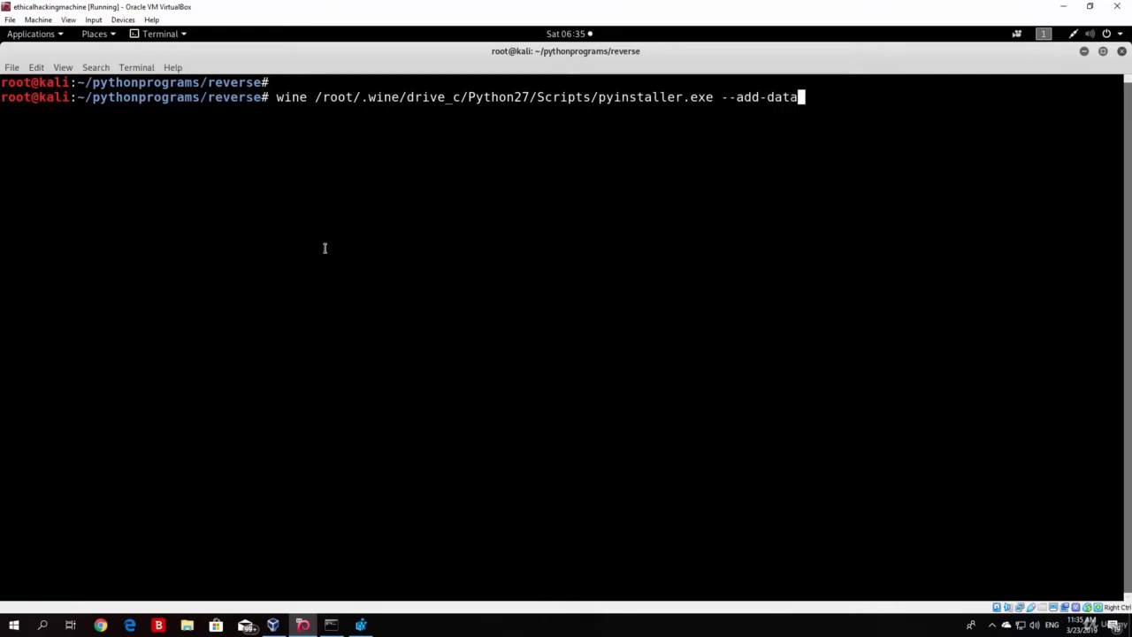
pyautogui.write('"')
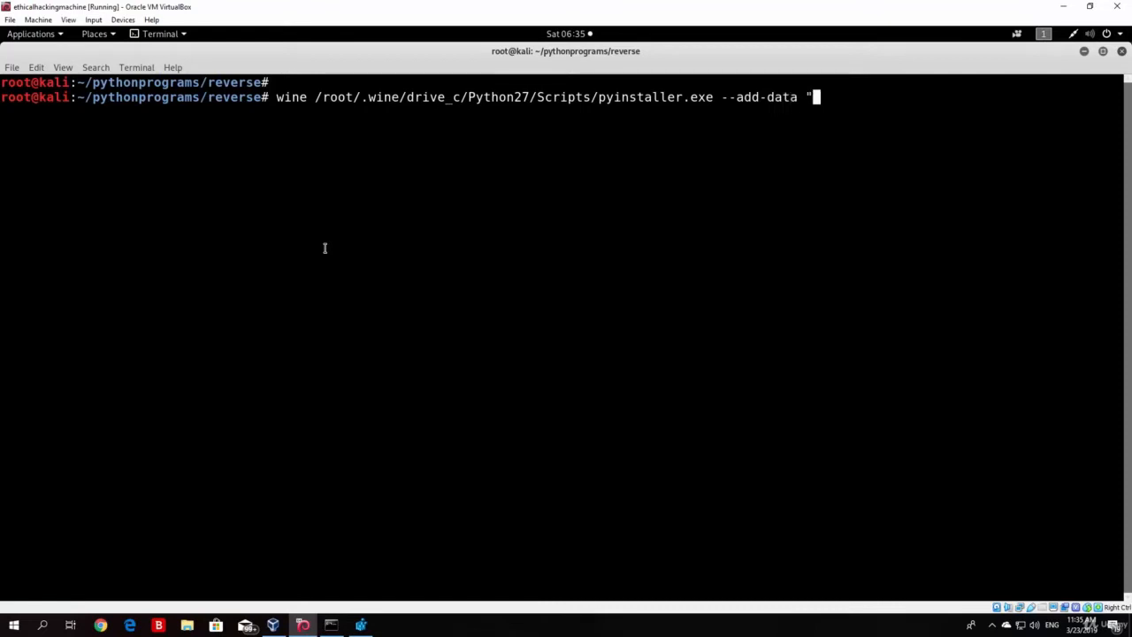
pyautogui.write('/root/')
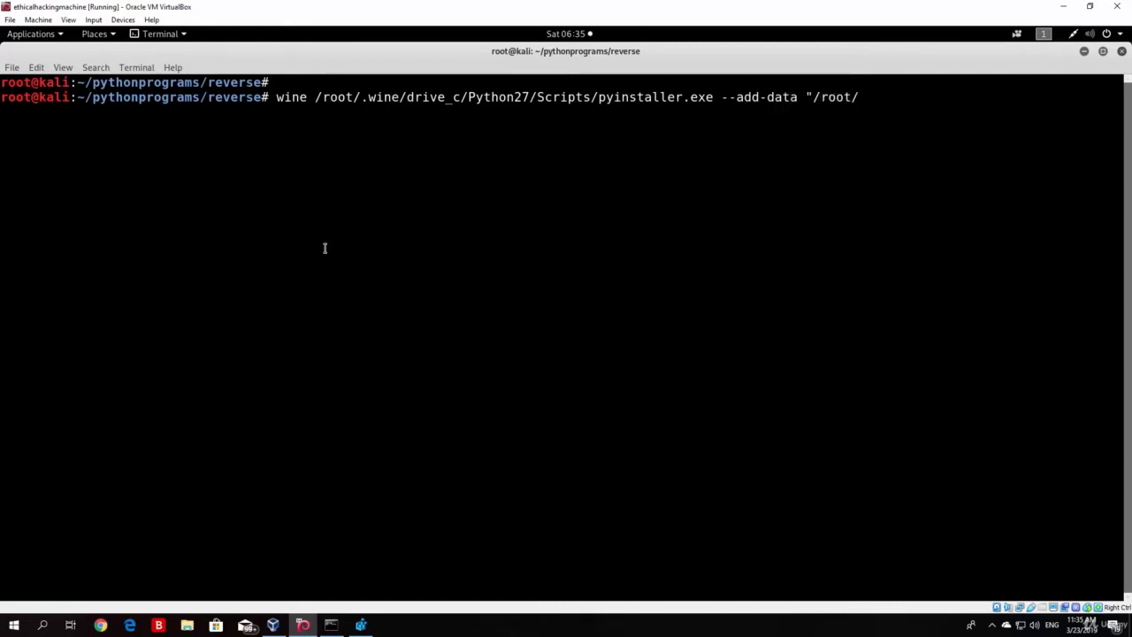
pyautogui.write('pythonprograms/reverse/')
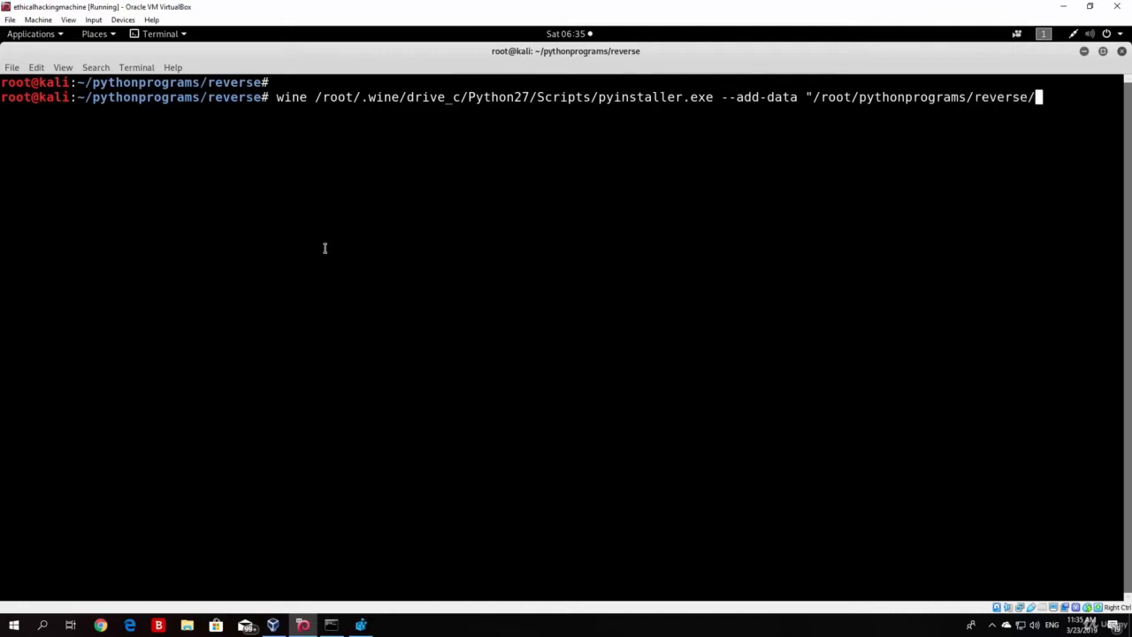
pyautogui.write('Dragon-Wallpaper-Chinese.jpg"')
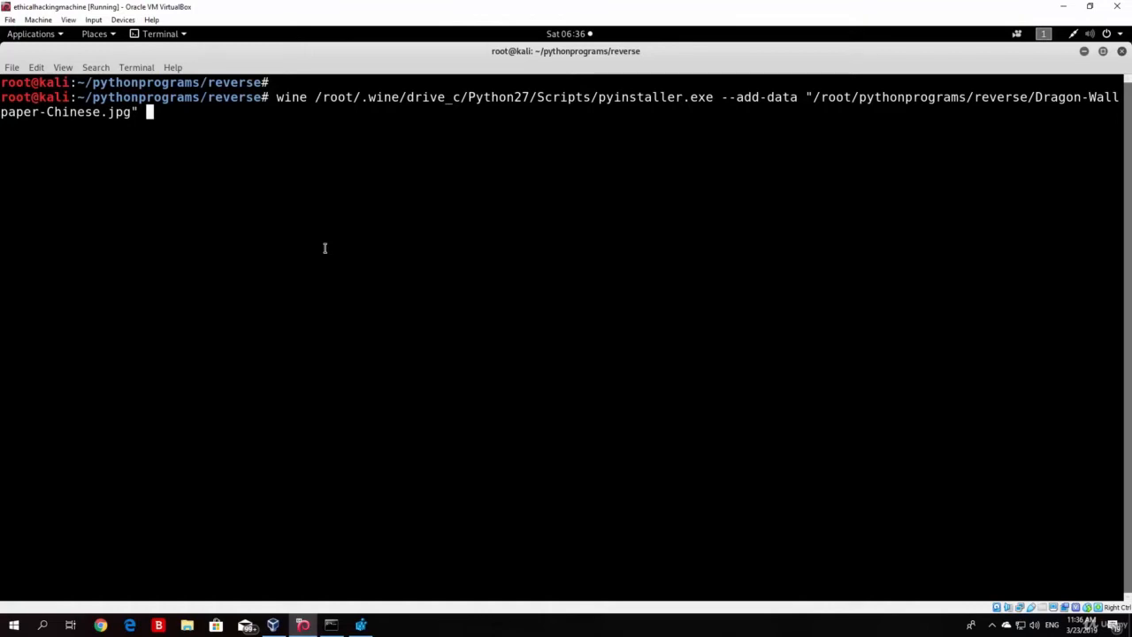
pyautogui.press('ctrl+c')
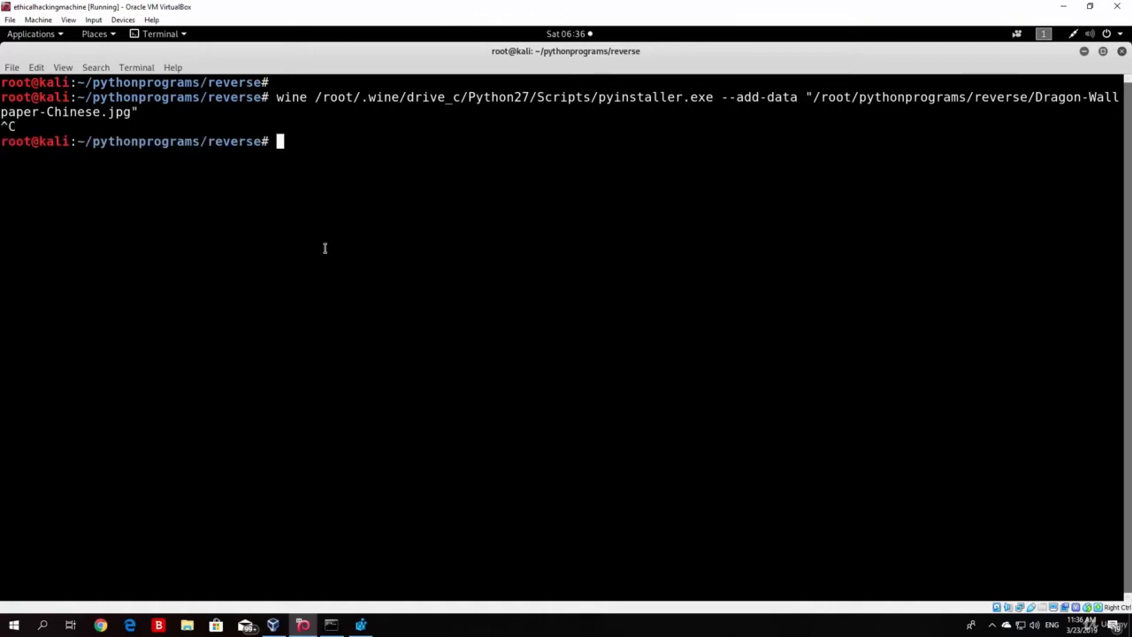
# Edit reverse_shell.py in nano, adding a backslash before Dragon-Wallpaper-Chinese.jpg in the sys._MEIPASS path, and save.
pyautogui.write('nano reverse_shell.py')
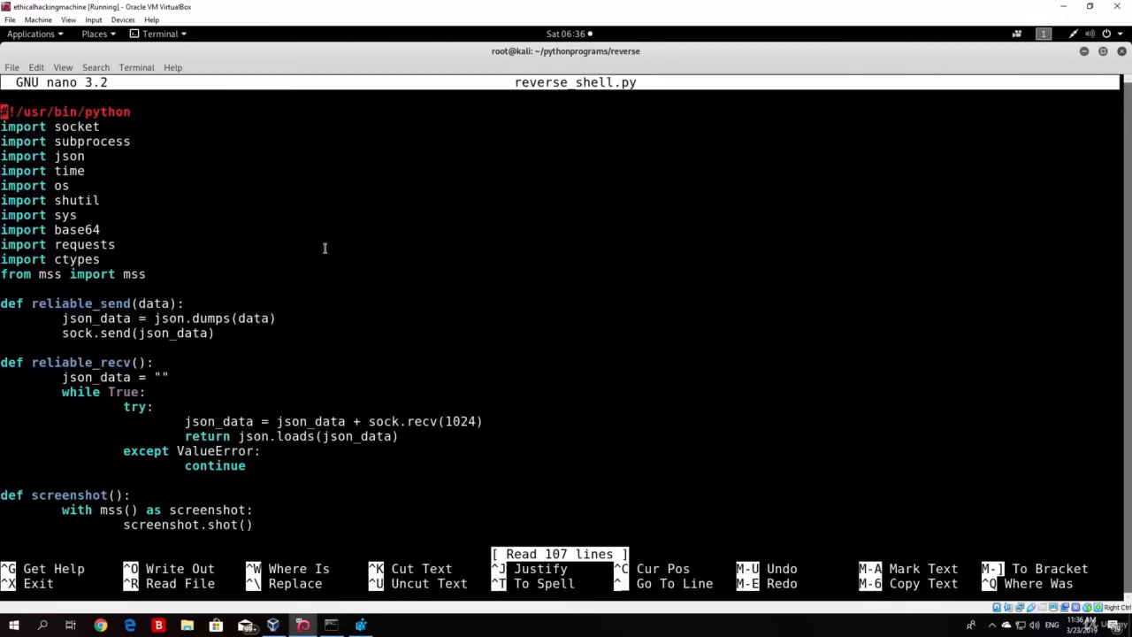
pyautogui.scroll(-3)
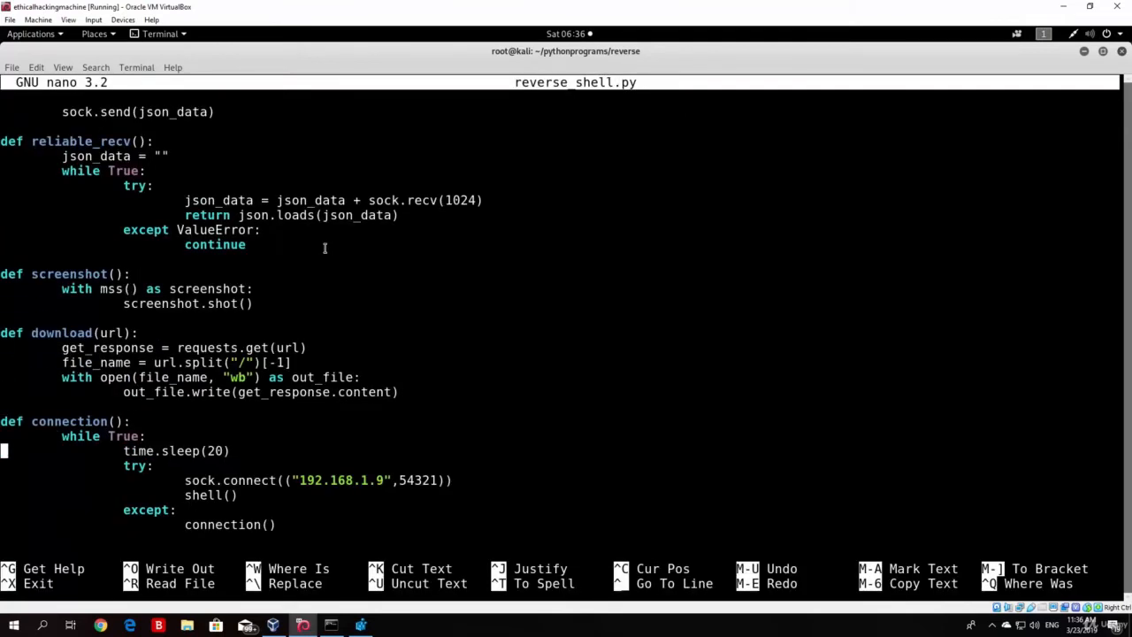
pyautogui.scroll(-3)
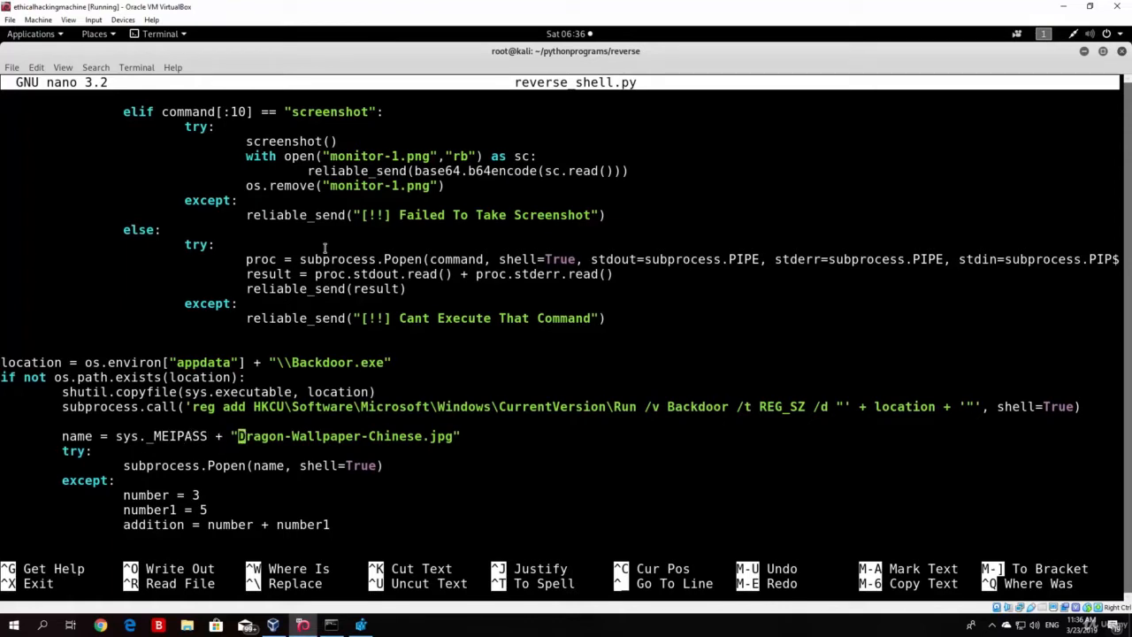
pyautogui.write('\\')
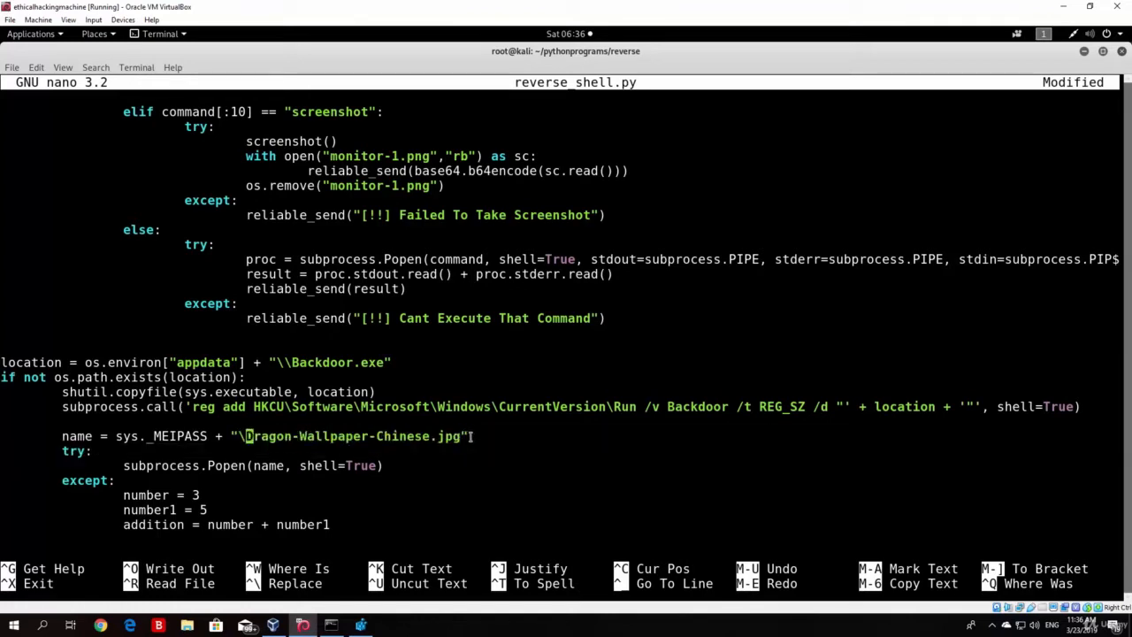
pyautogui.press('ctrl+x')
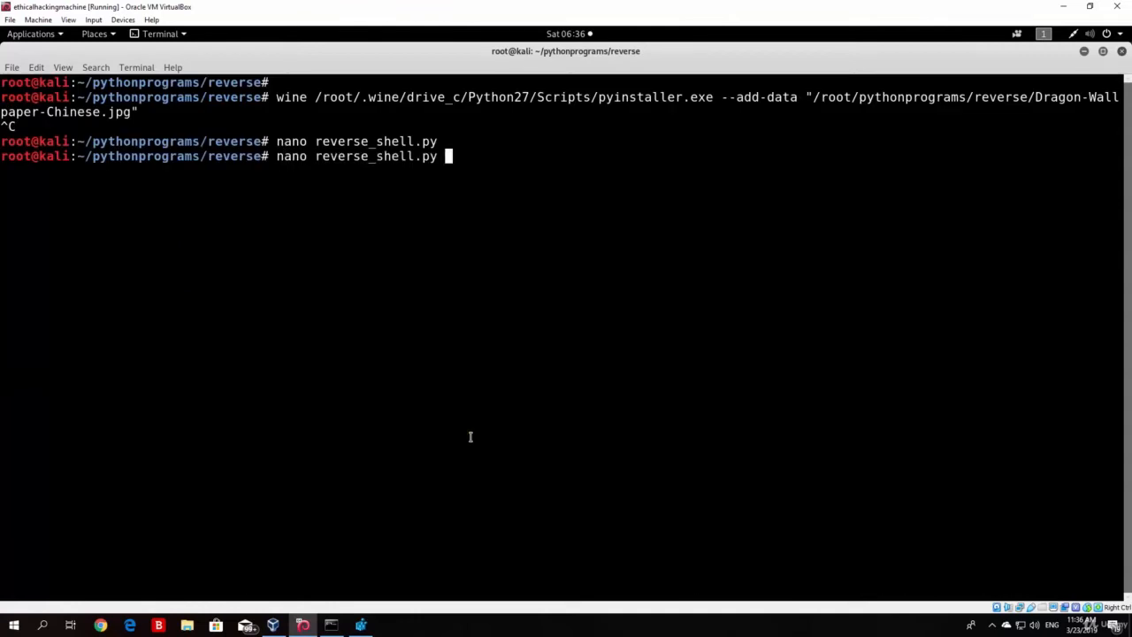
# Recall the build command and run it with ;." --onefile --noconsole --icon /root/Downloads/...ico reverse_shell.py.
pyautogui.press('Up')
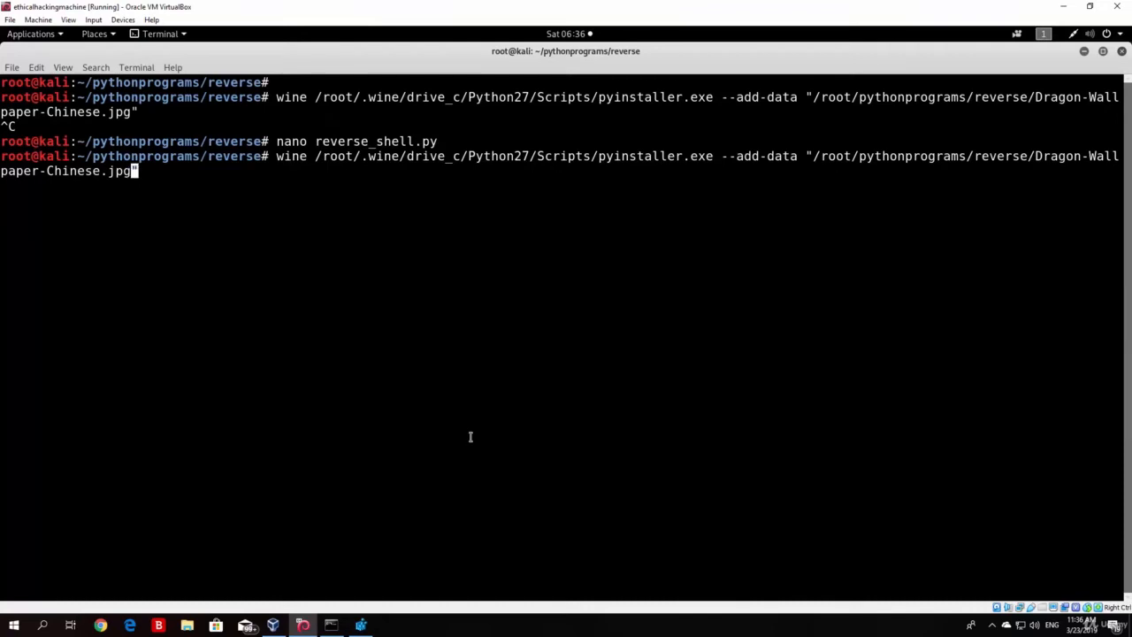
pyautogui.write(';"')
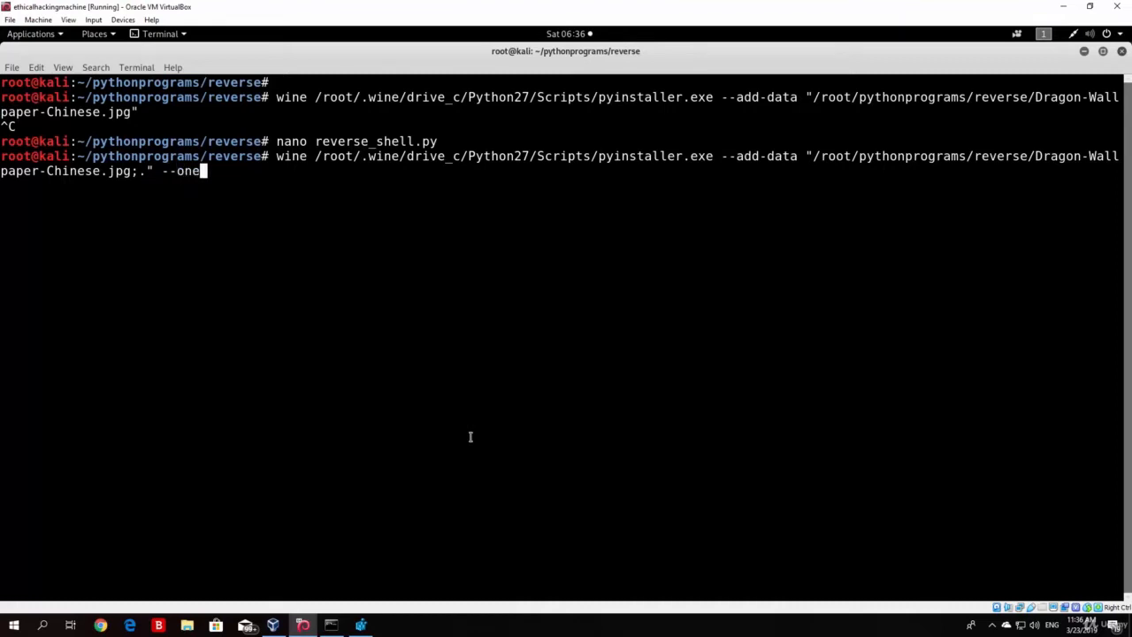
pyautogui.write('file --noconsole --icon')
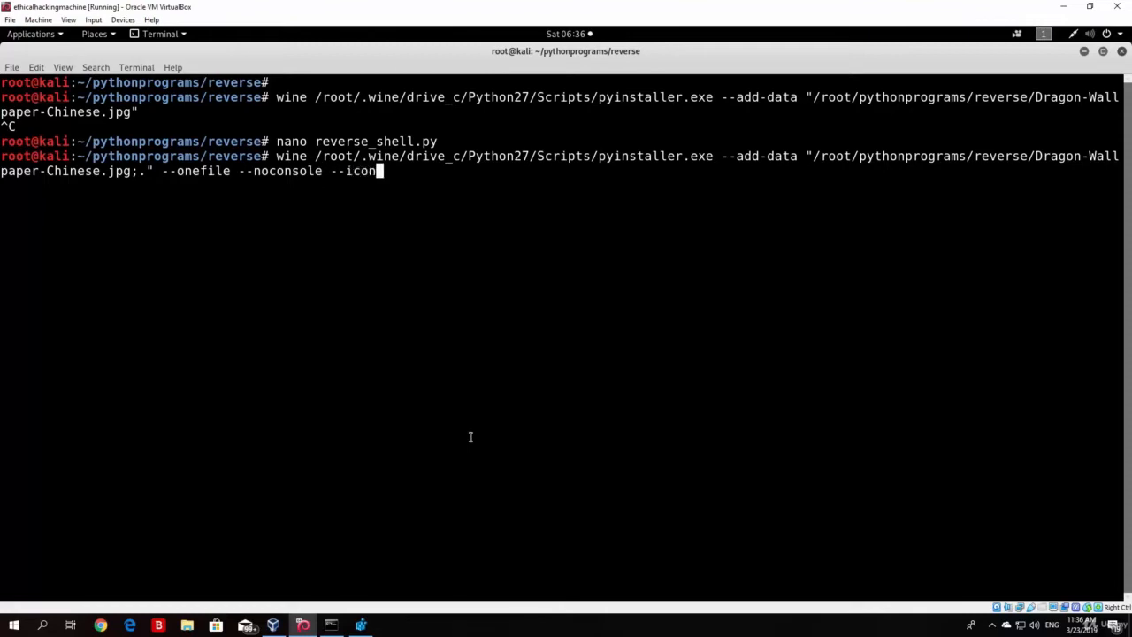
pyautogui.write('/o')
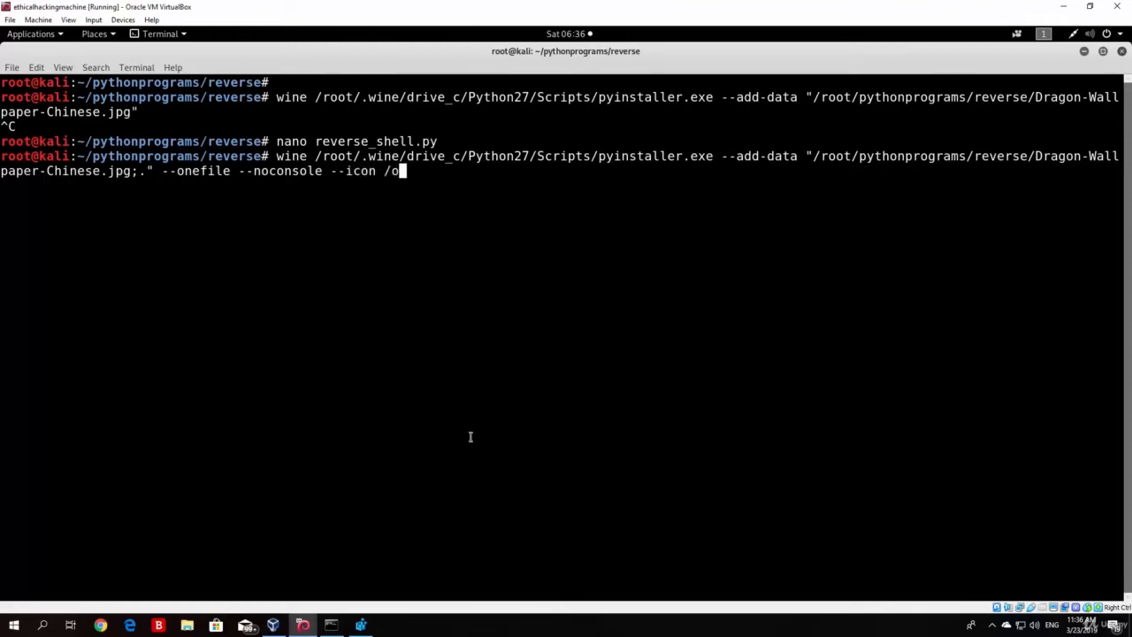
pyautogui.write('root/')
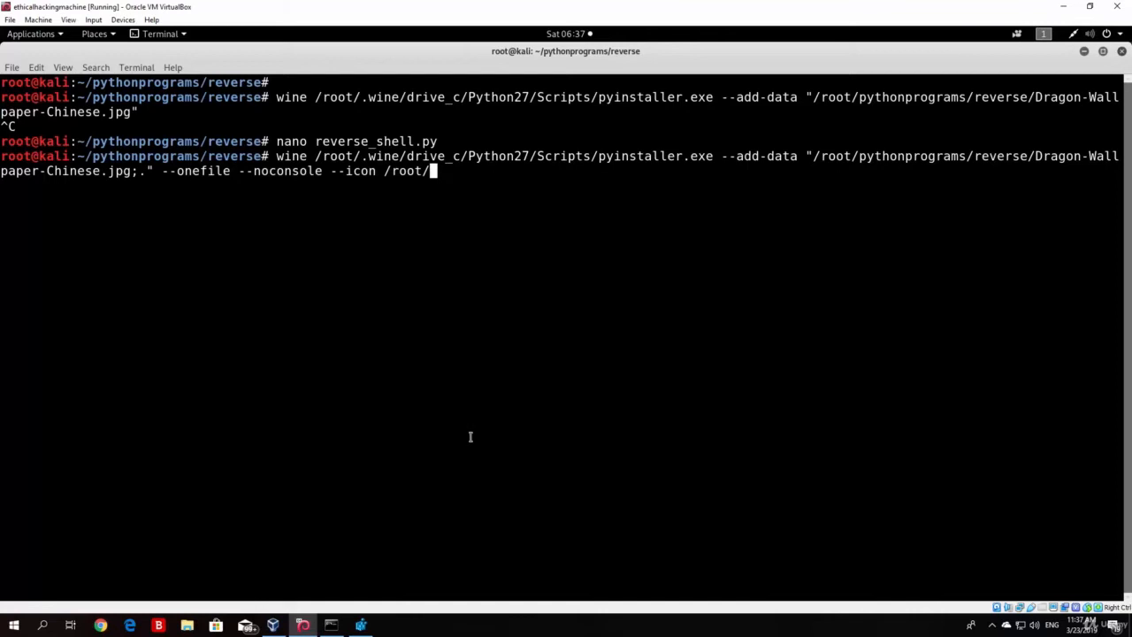
pyautogui.write('Do')
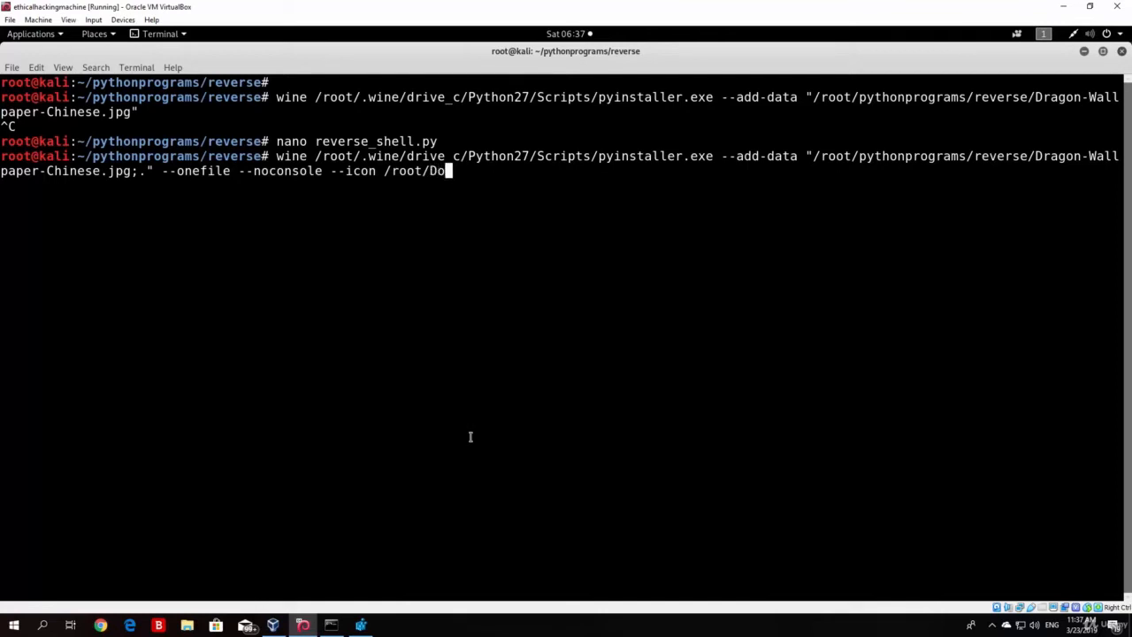
pyautogui.write('wnloads/r')
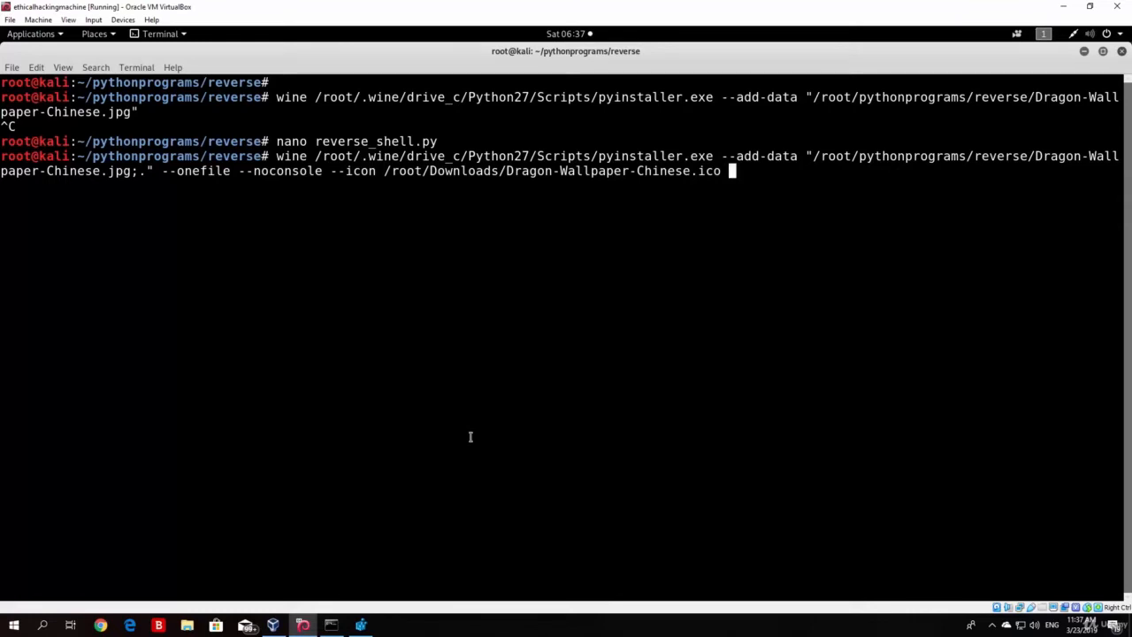
pyautogui.write('reverse_shell.py')
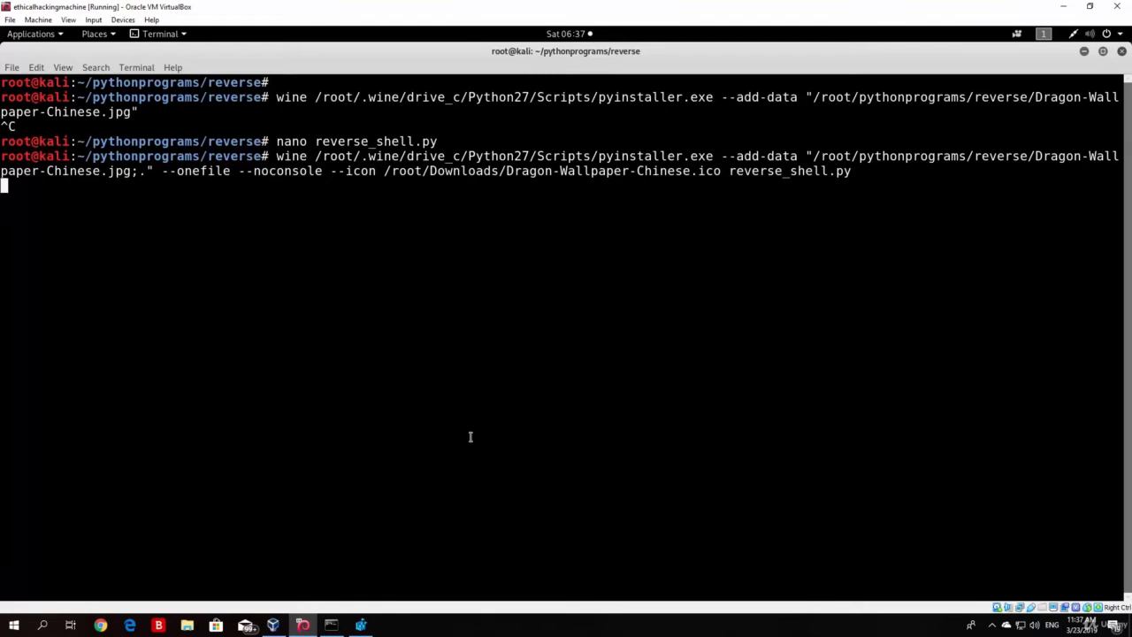
pyautogui.click(124, 20)
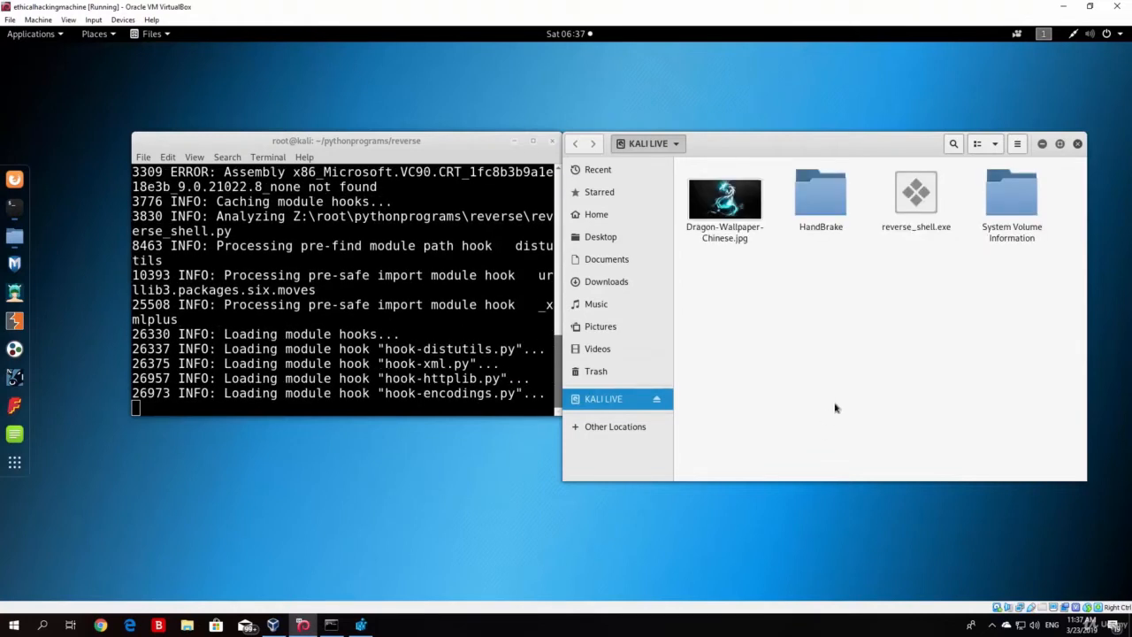
# Open a terminal in the KALI LIVE folder and remove the old reverse_shell.exe.
pyautogui.rightClick(835, 406)
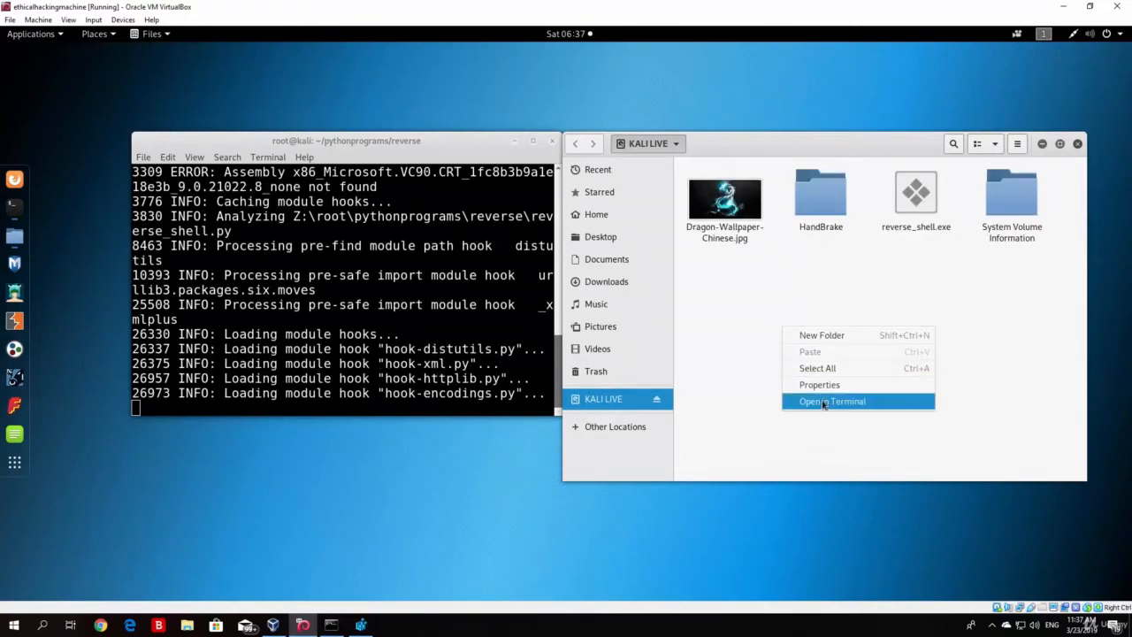
pyautogui.click(831, 400)
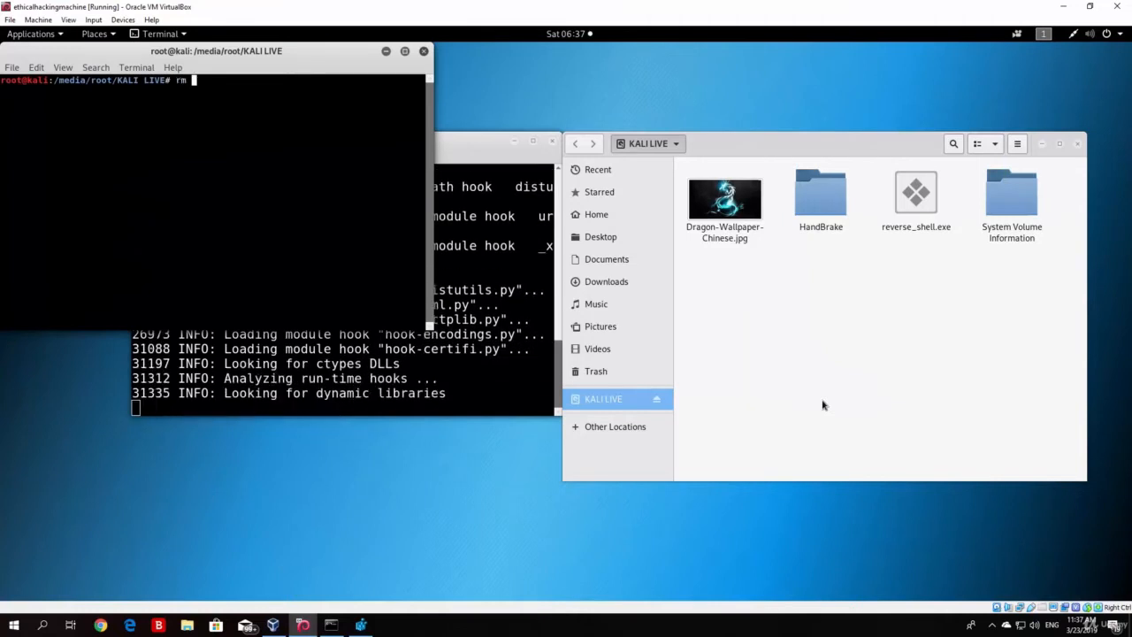
pyautogui.write('reverse_shell.exe')
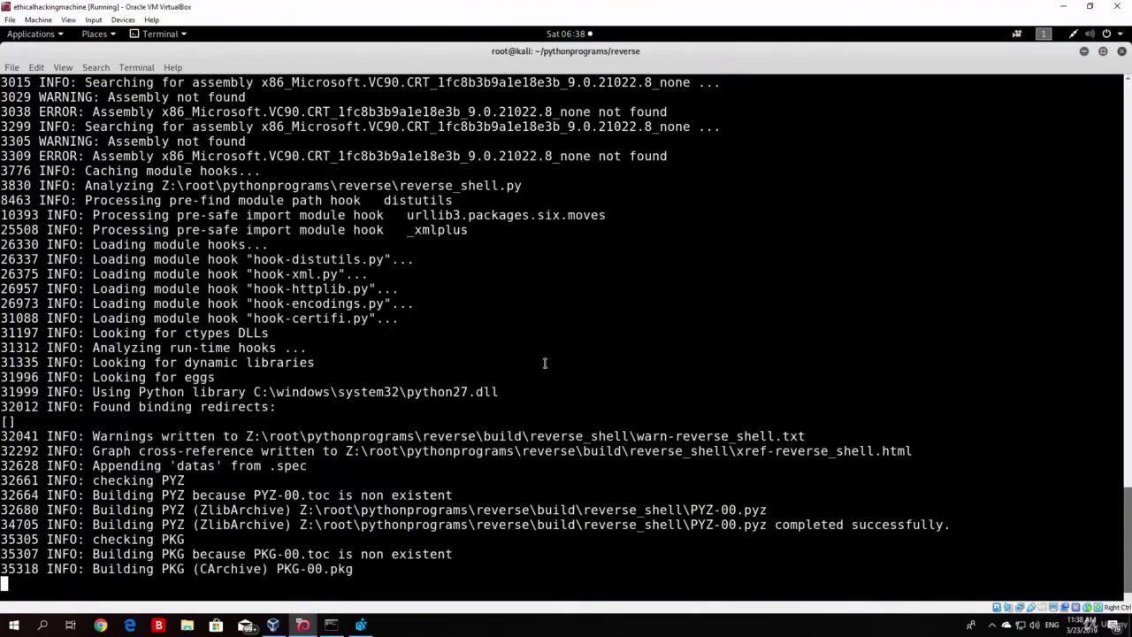
# Move reverse_shell.exe to /media/root/KALI LIVE/ and start ./server.py listening.
pyautogui.scroll(-3)
pyautogui.write('mv')
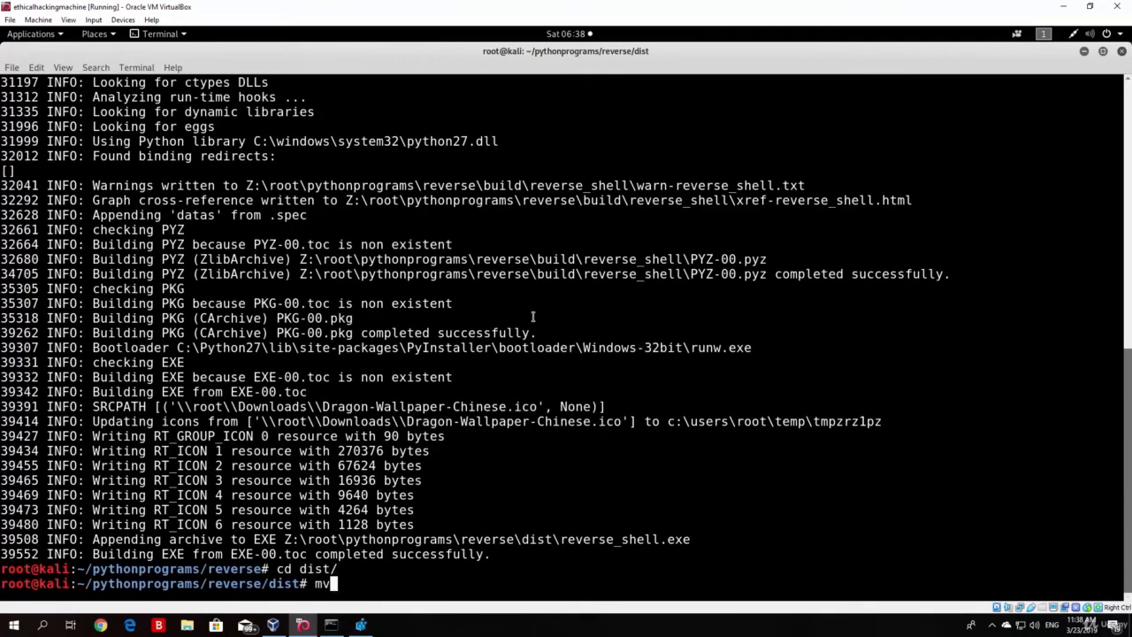
pyautogui.write('reverse_shell.exe /')
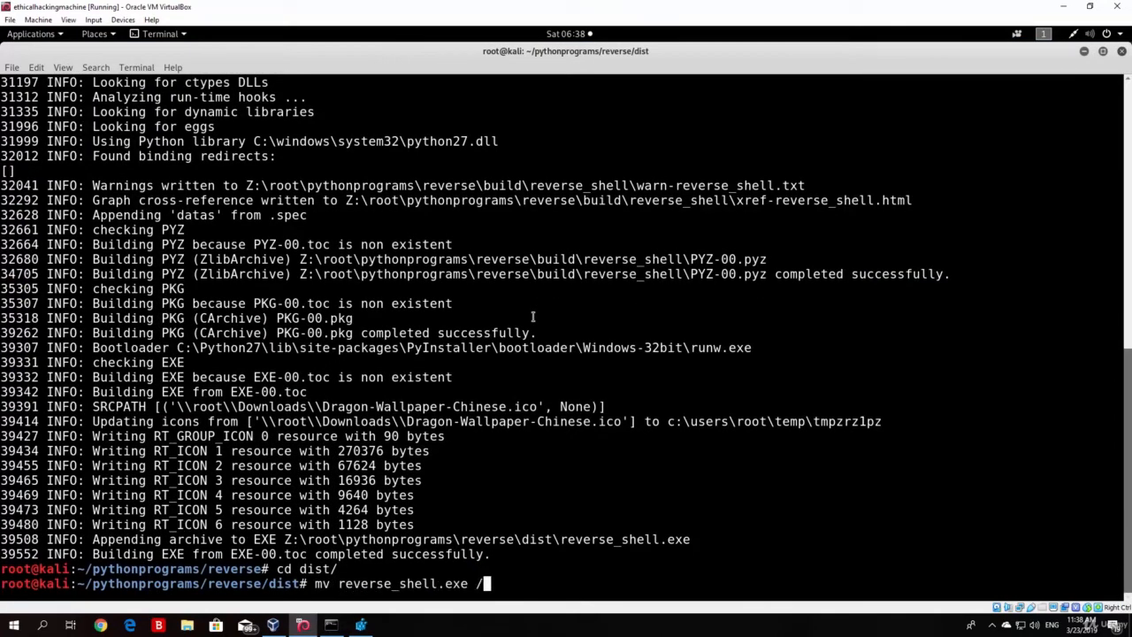
pyautogui.write('media/root/KALI\\ LIVE/')
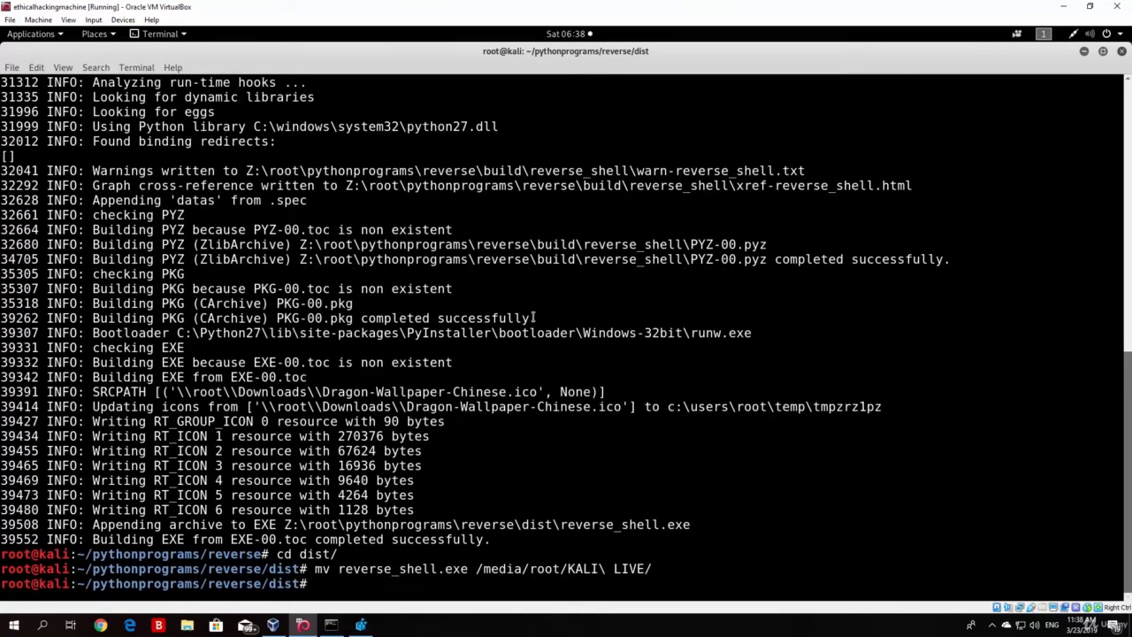
pyautogui.write('c')
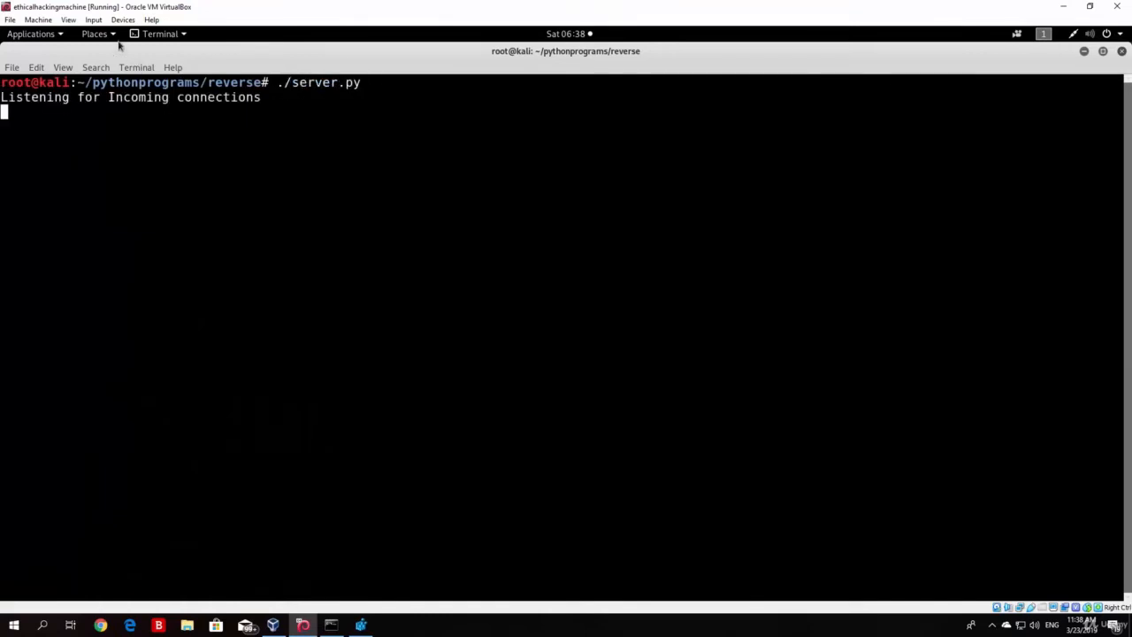
# Dismiss the KALI LIVE scan notice, copy reverse_shell.exe to the desktop, and bring up Command Prompt.
pyautogui.click(124, 19)
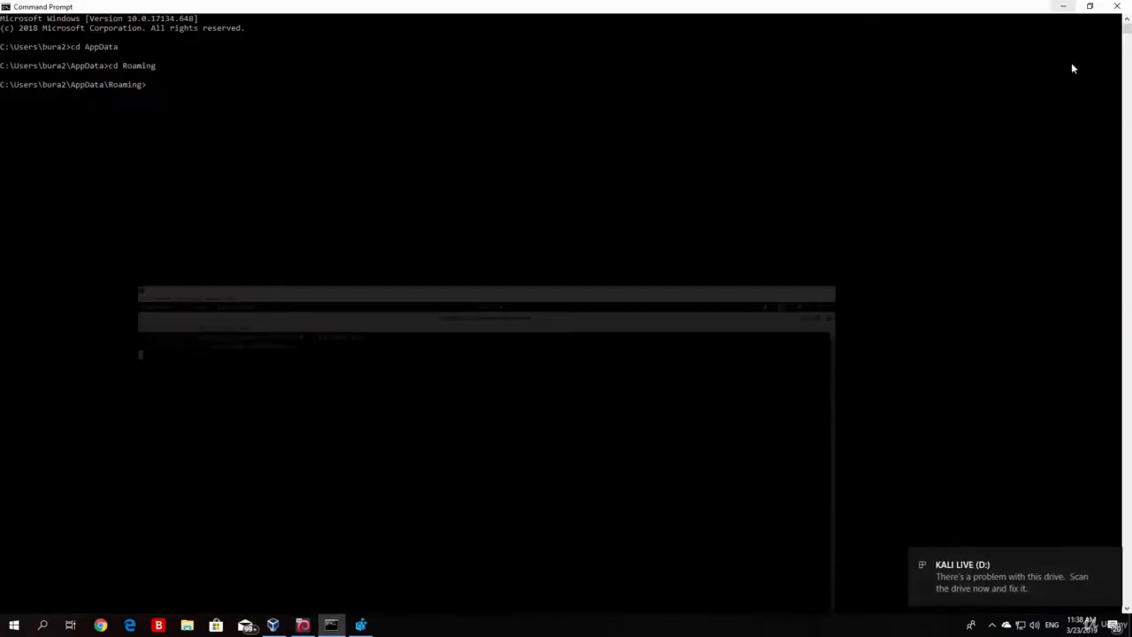
pyautogui.click(1012, 577)
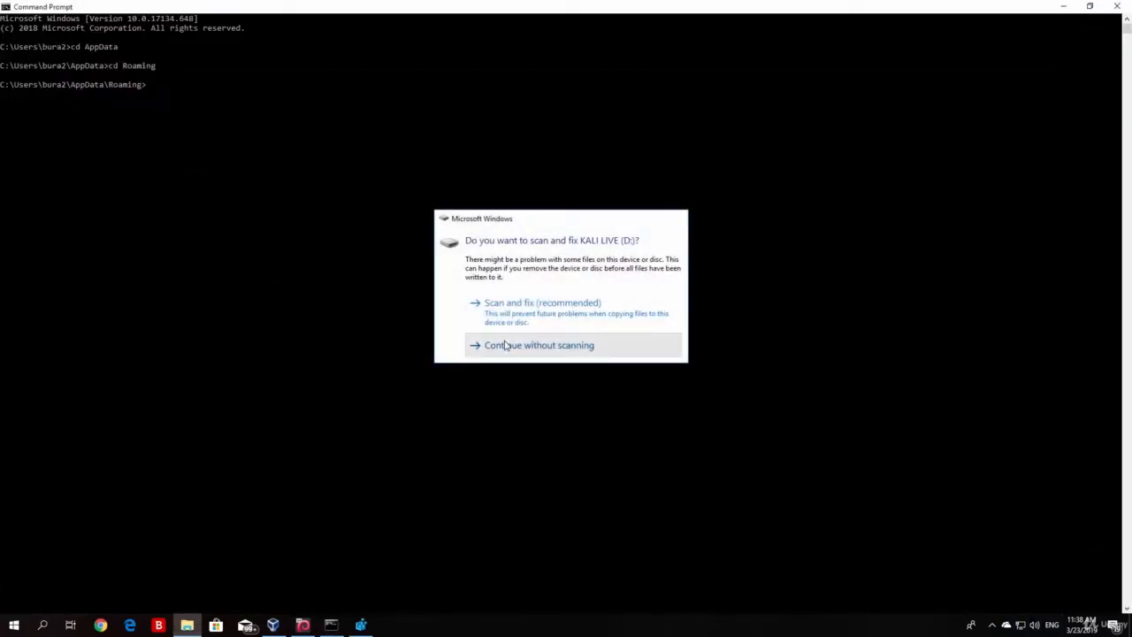
pyautogui.click(538, 345)
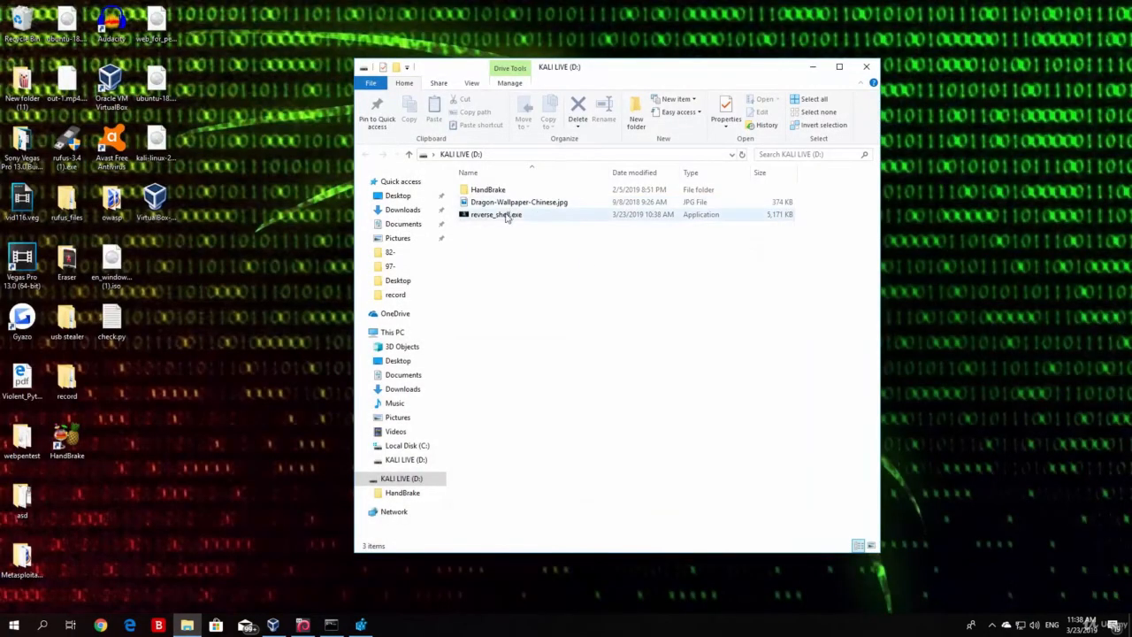
pyautogui.moveTo(495, 214); pyautogui.dragTo(246, 262)
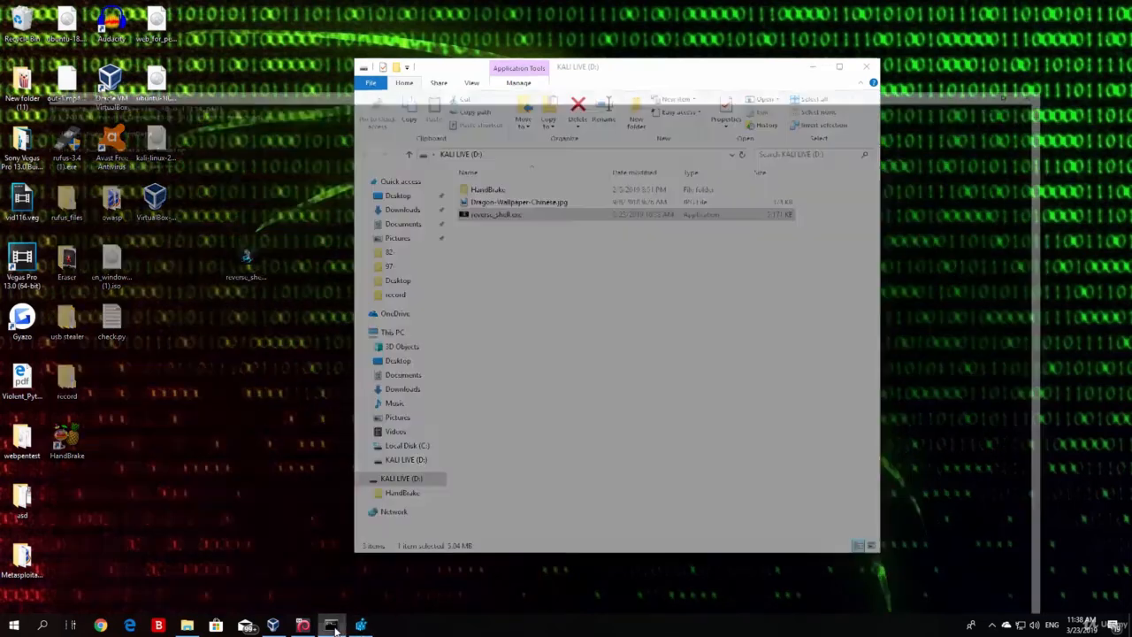
pyautogui.click(331, 626)
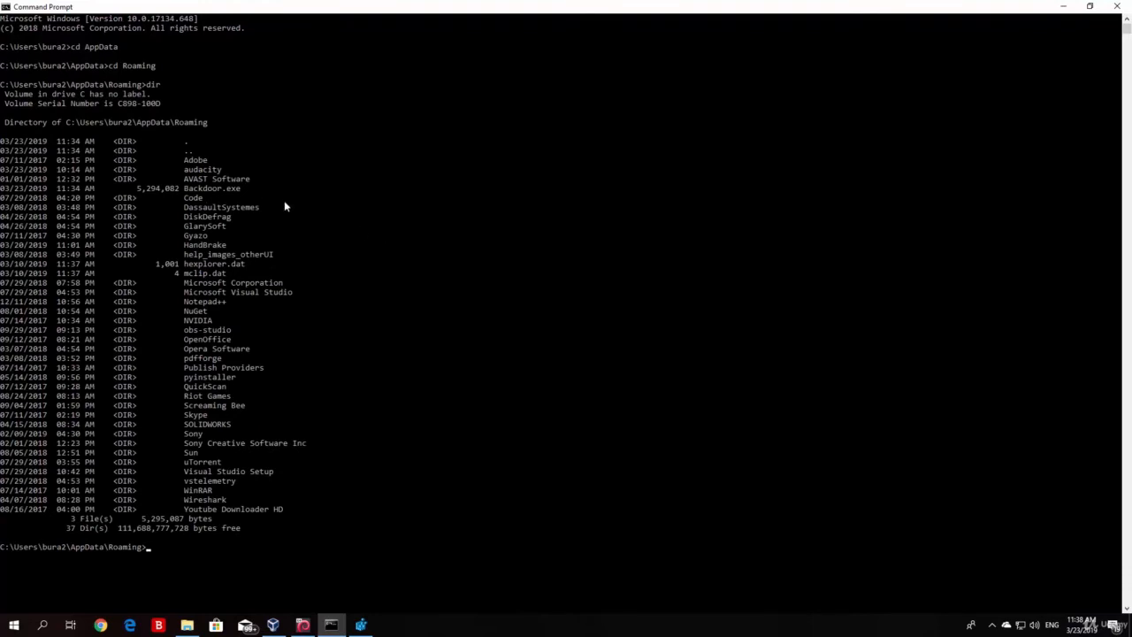
pyautogui.moveTo(228, 182)
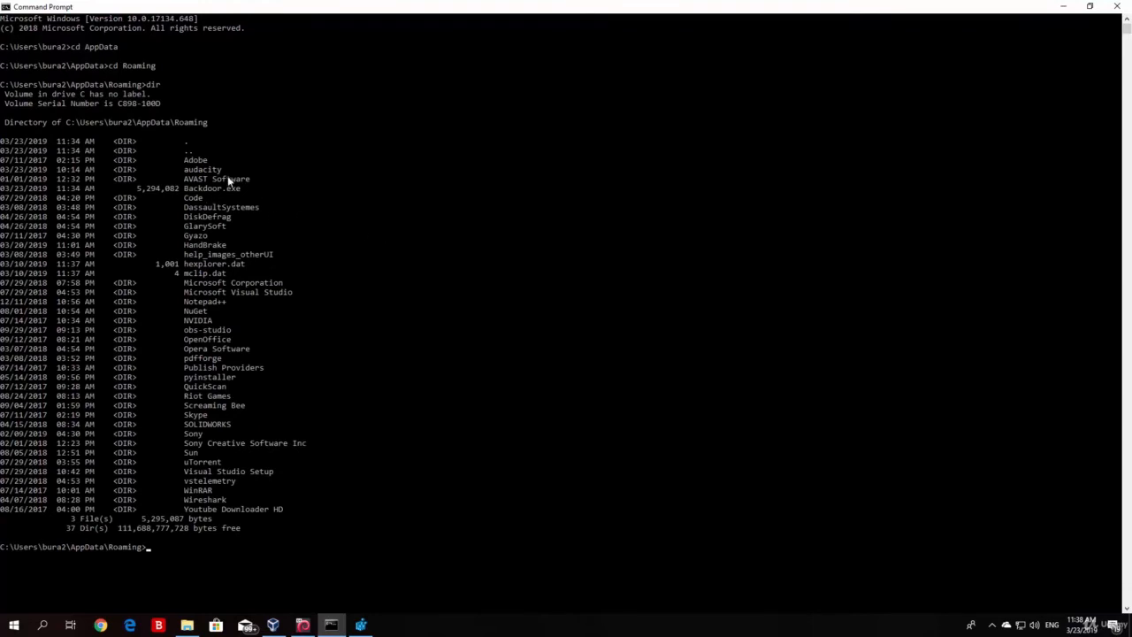
pyautogui.moveTo(263, 280)
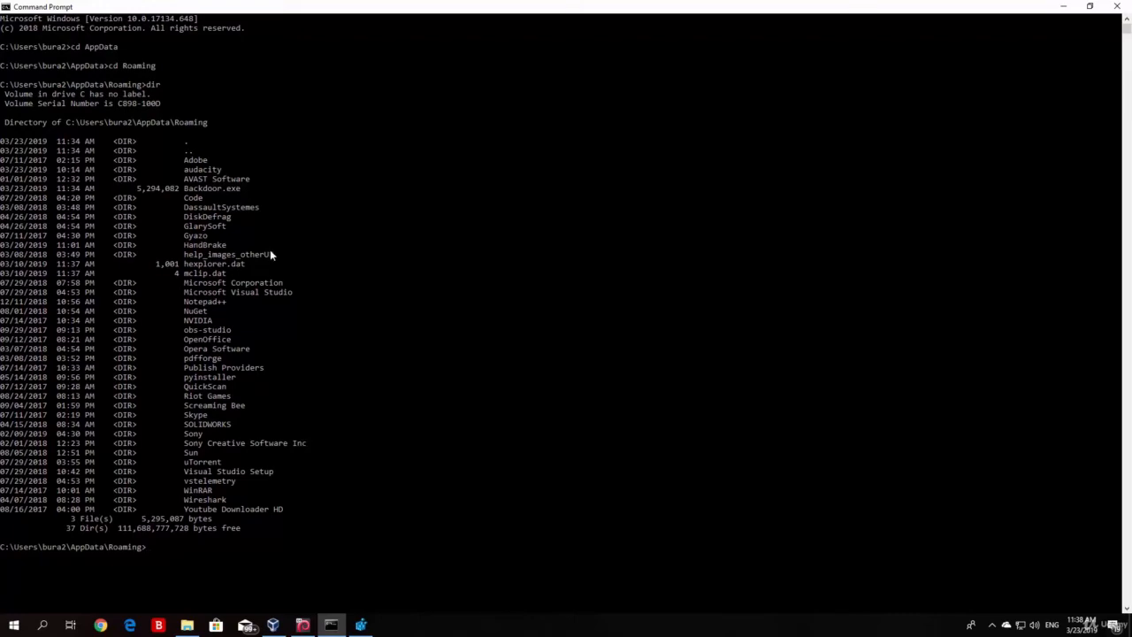
# Run 'del Backdoor.exe' in AppData\Roaming to remove the old backdoor.
pyautogui.write('del Backdoor.exe')
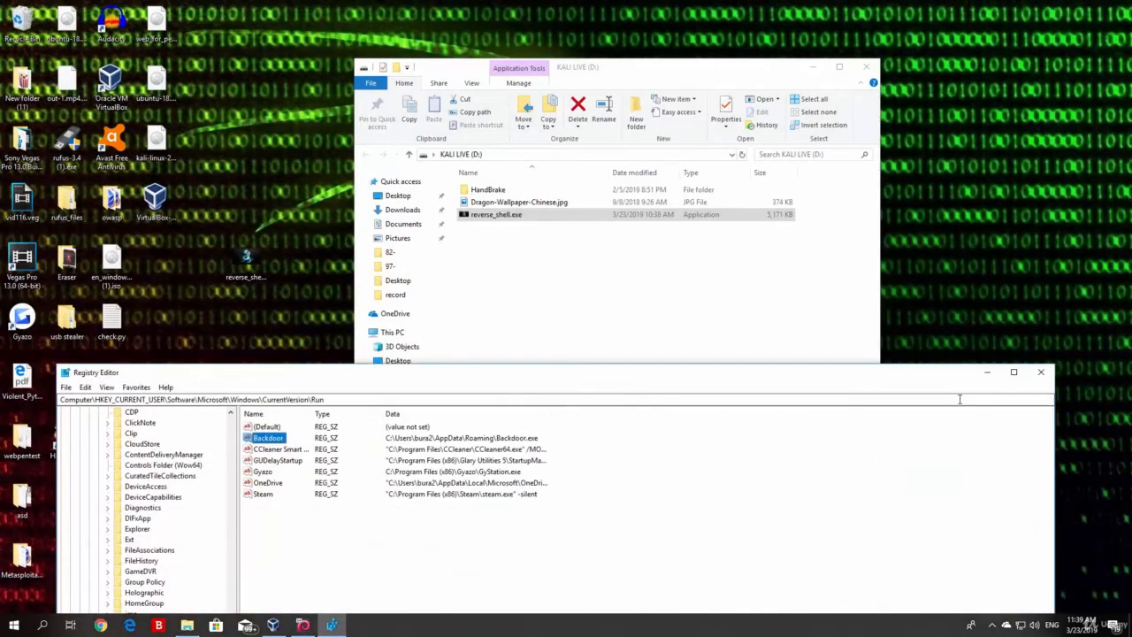
# Delete the Backdoor value from the HKCU Run key and confirm with Yes.
pyautogui.click(1014, 372)
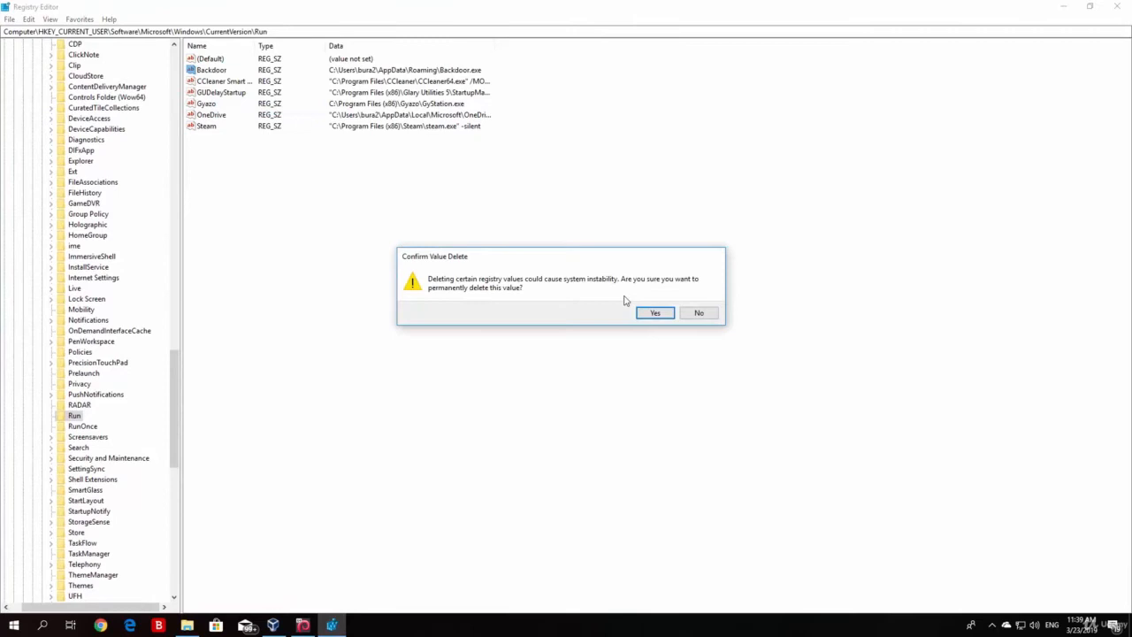
pyautogui.click(654, 312)
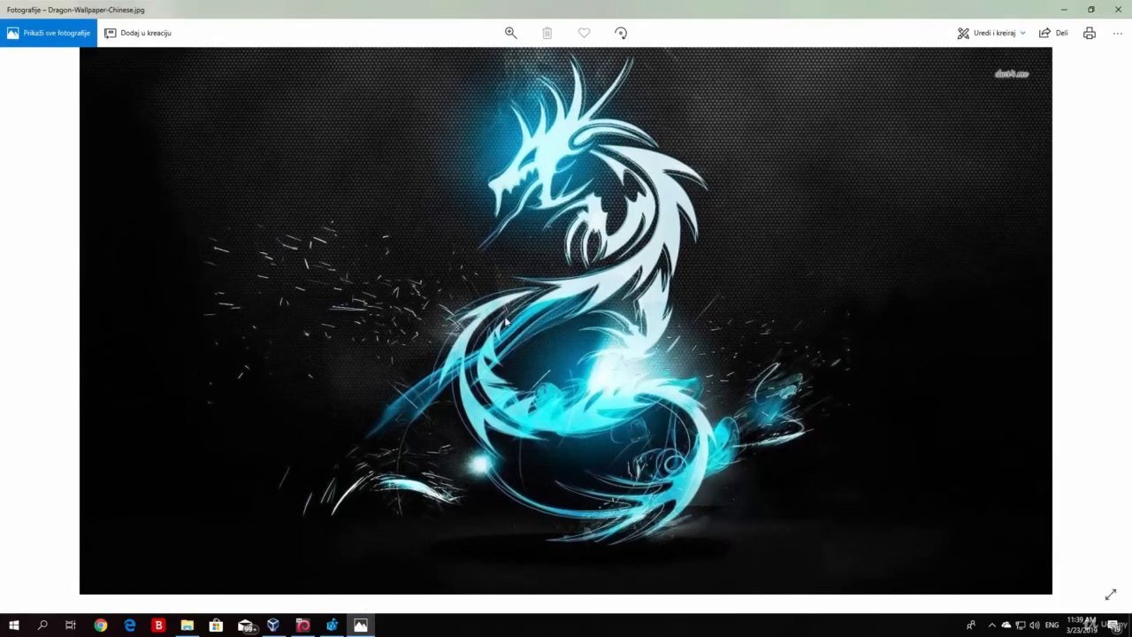
pyautogui.moveTo(212, 241)
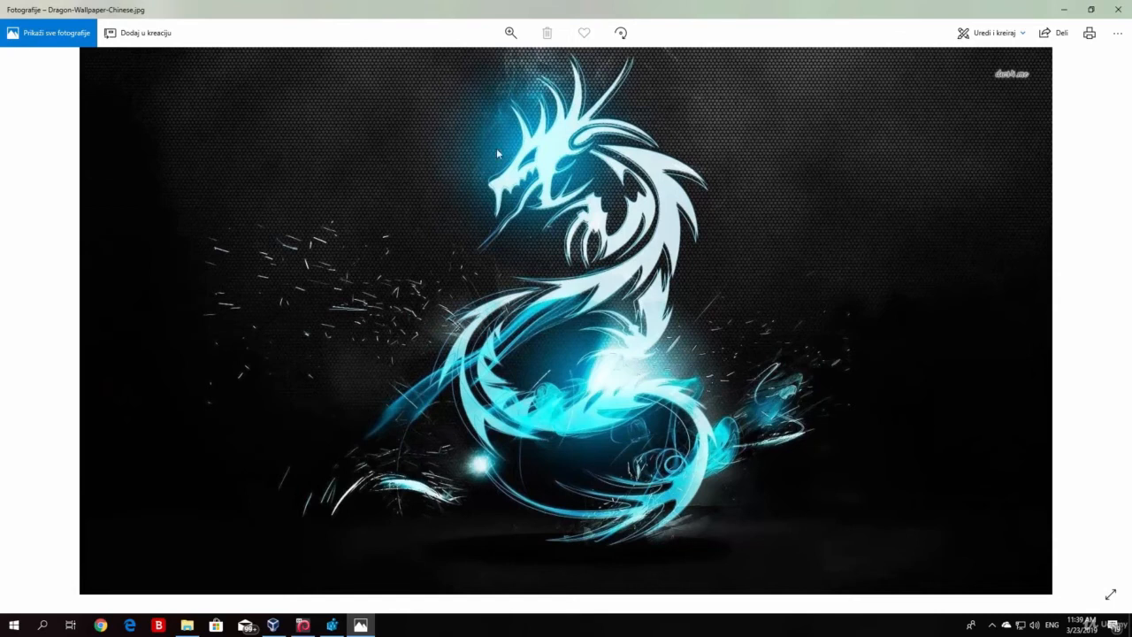
pyautogui.moveTo(322, 230)
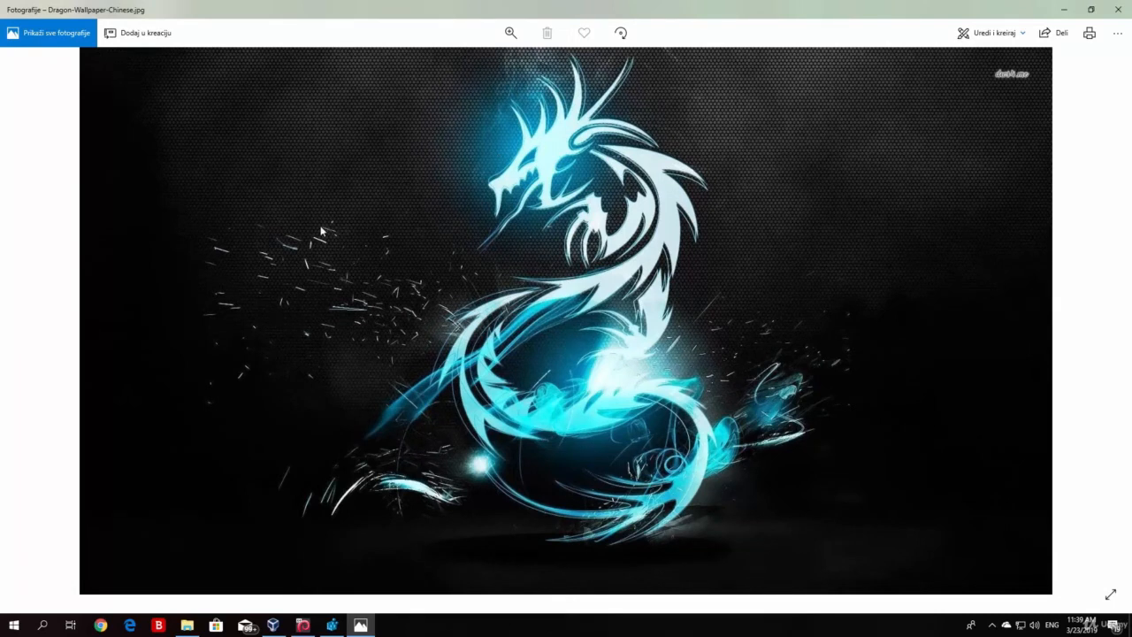
pyautogui.moveTo(651, 329)
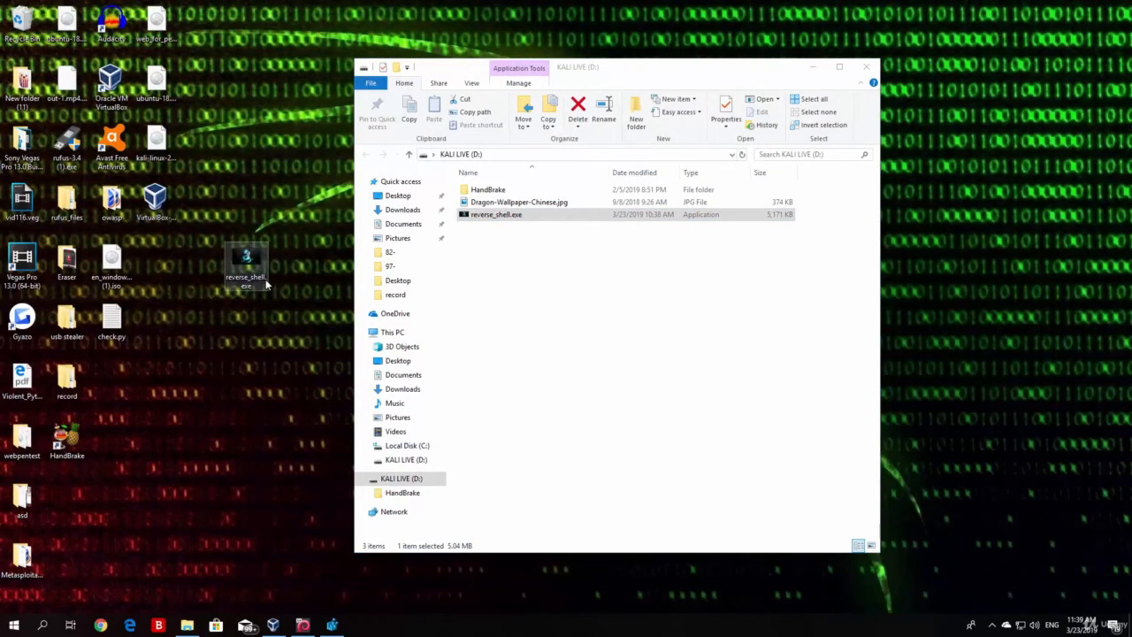
pyautogui.moveTo(248, 265)
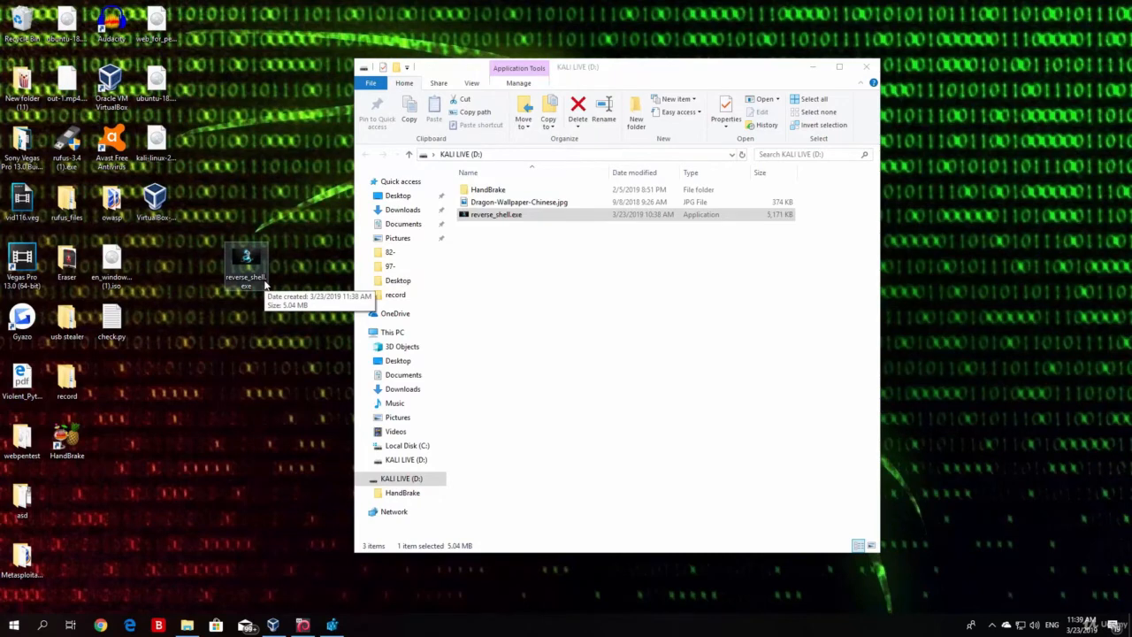
pyautogui.moveTo(262, 162)
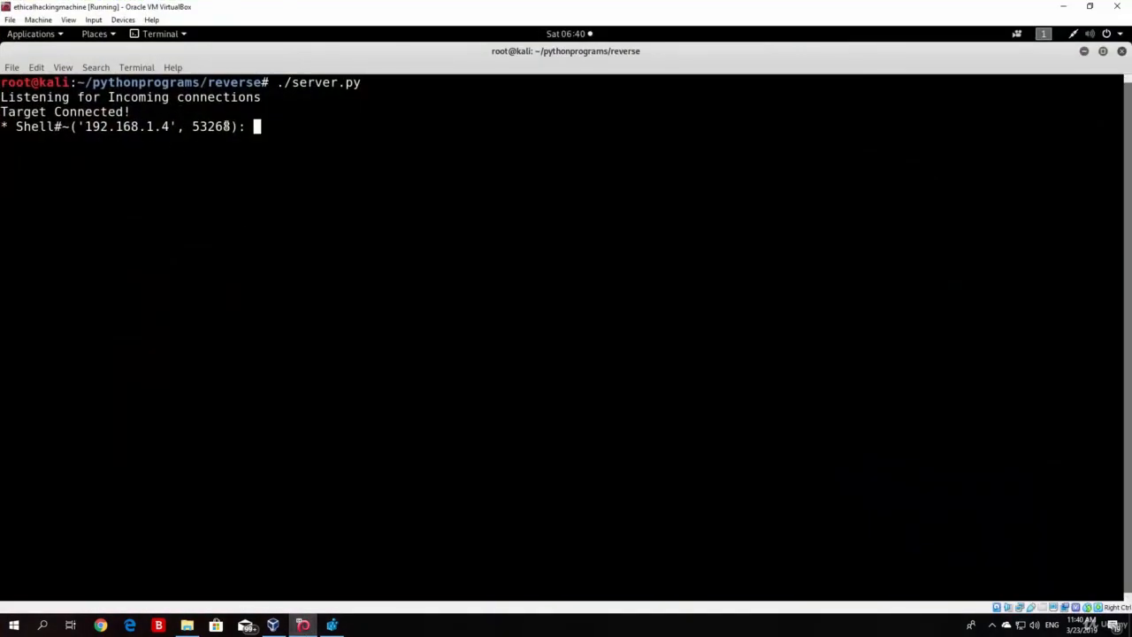
# Run whoami and ipconfig at the Shell# prompt to identify the target user and network.
pyautogui.write('whoam')
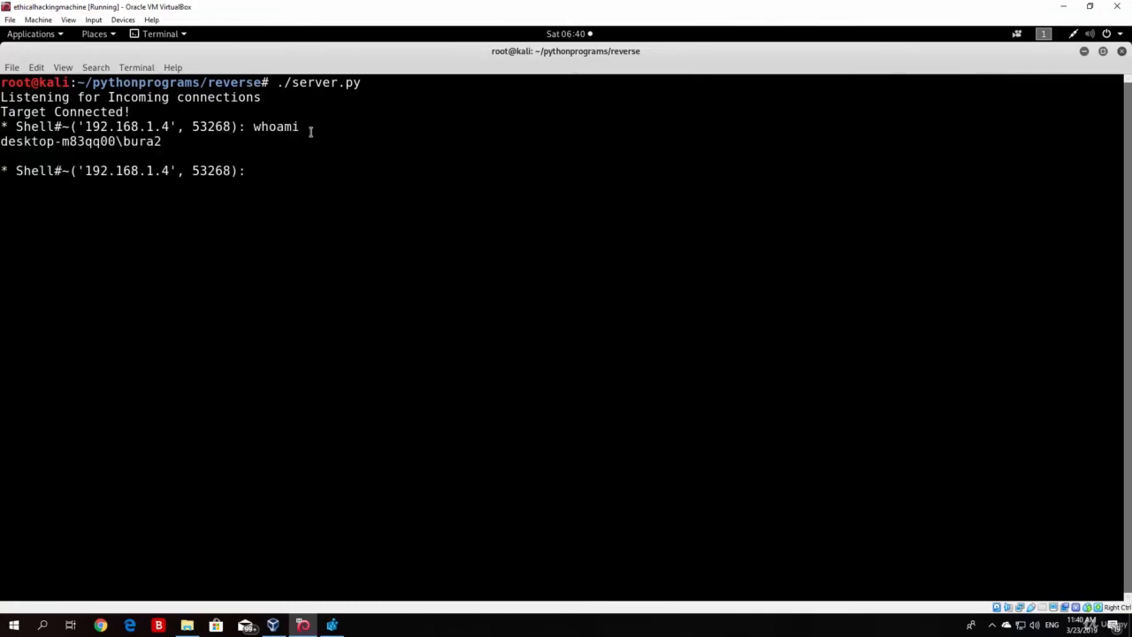
pyautogui.write('ipconfig')
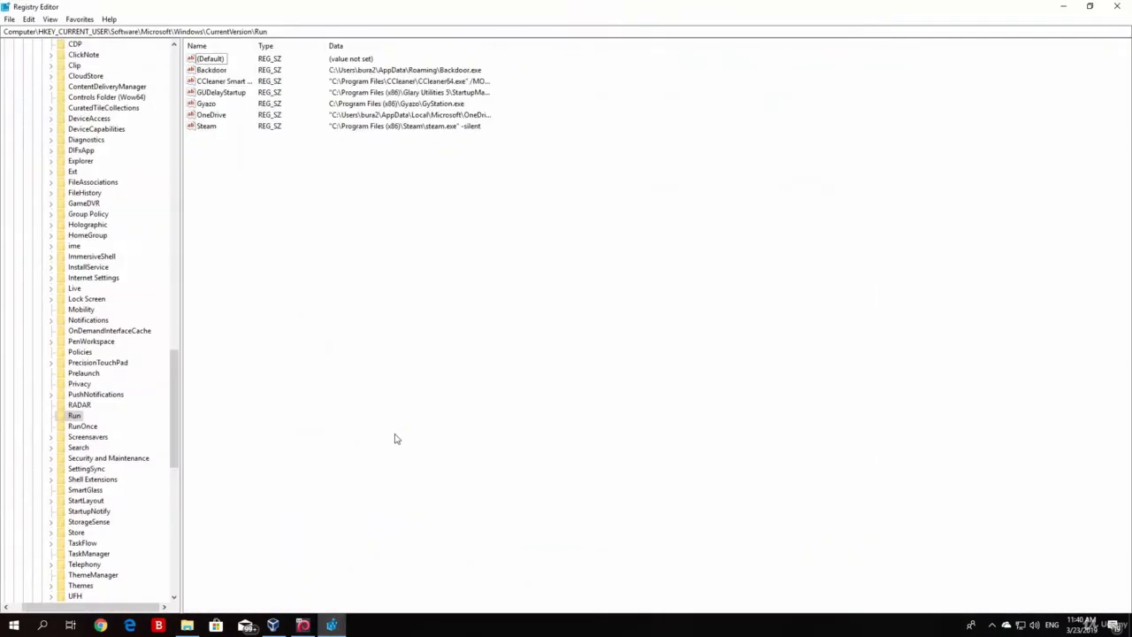
pyautogui.click(213, 71)
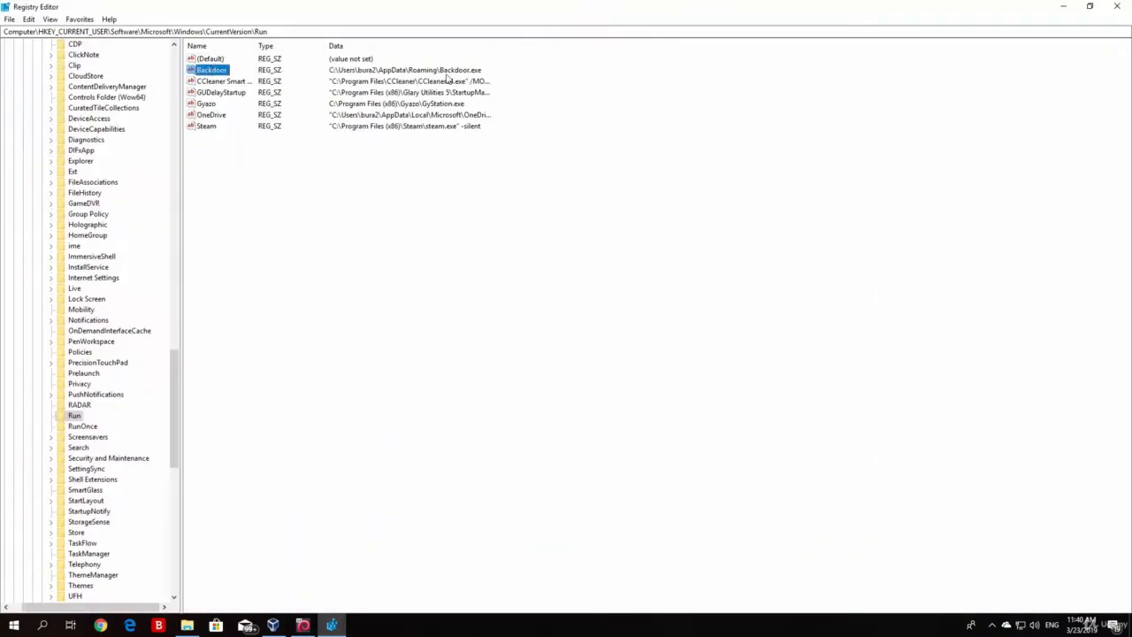
pyautogui.click(336, 165)
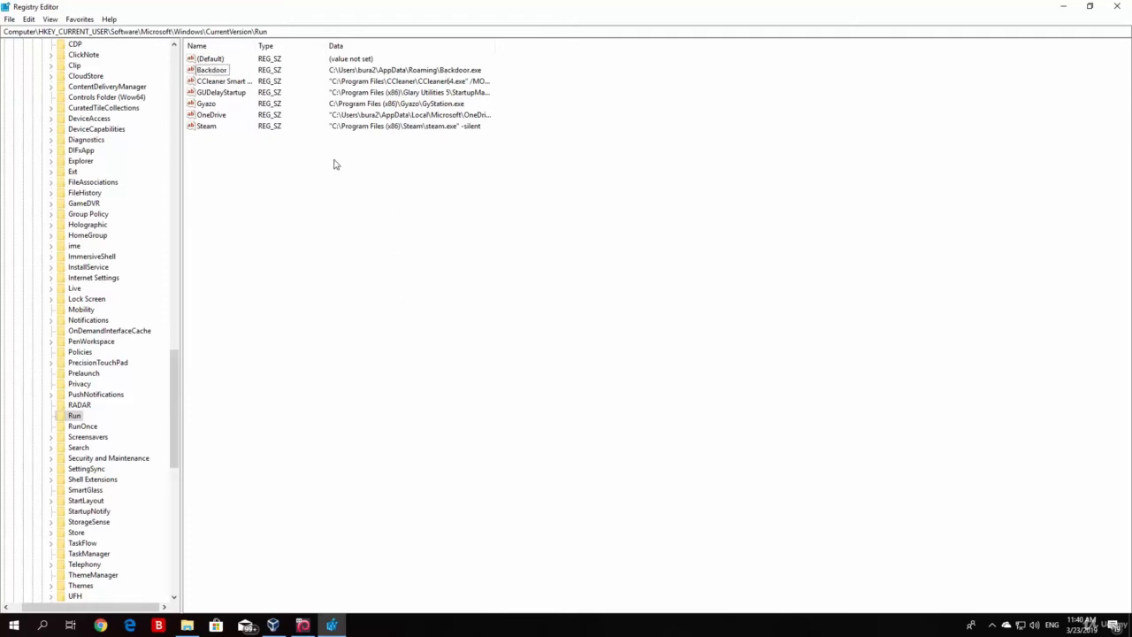
pyautogui.moveTo(324, 352)
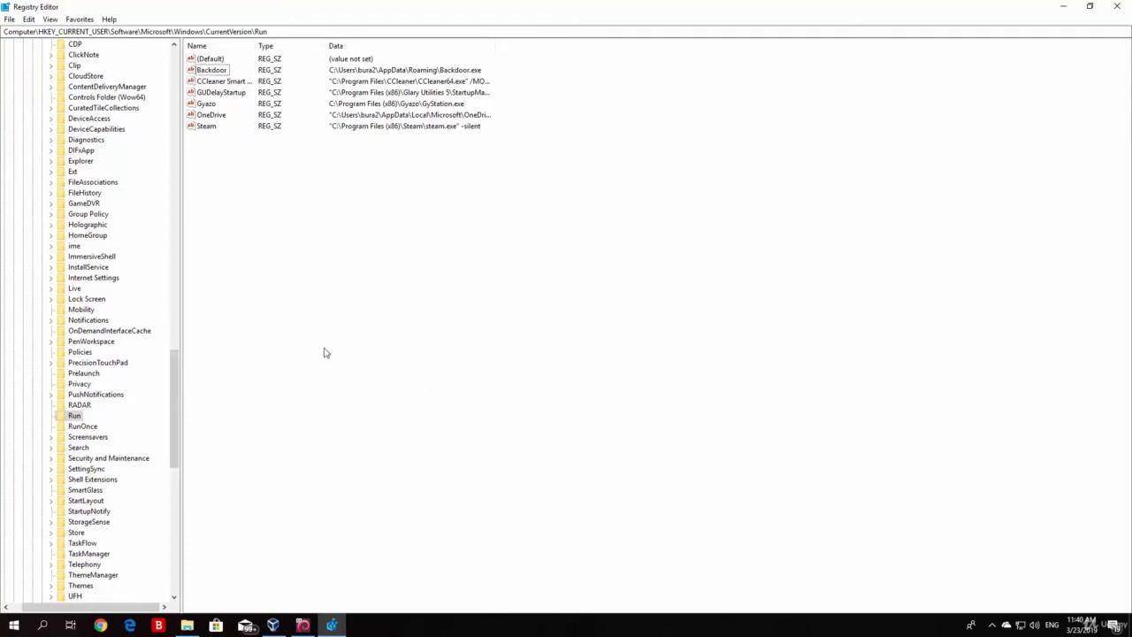
pyautogui.moveTo(227, 237)
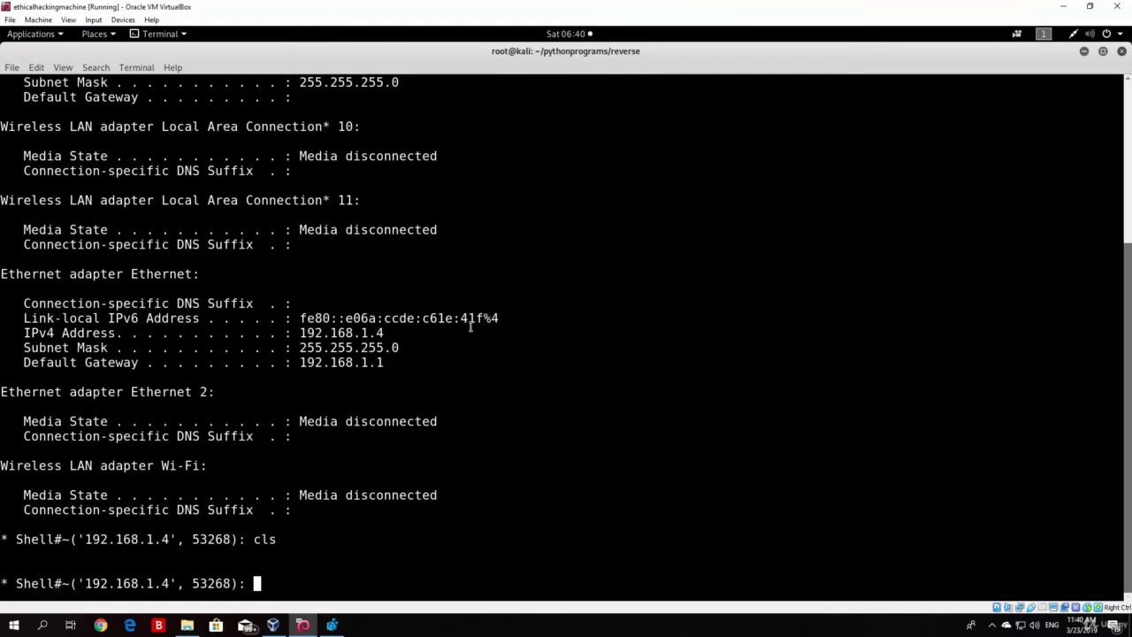
pyautogui.moveTo(340, 615)
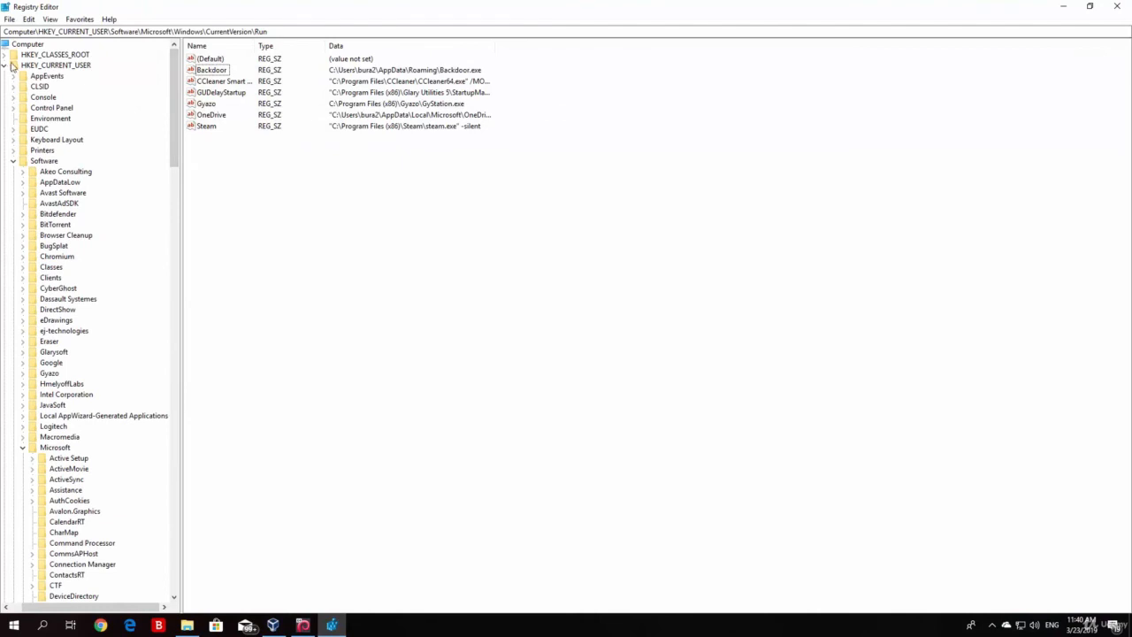
# Collapse HKEY_CURRENT_USER, expand HKEY_LOCAL_MACHINE's subkeys, and return to the Kali VM window.
pyautogui.click(73, 74)
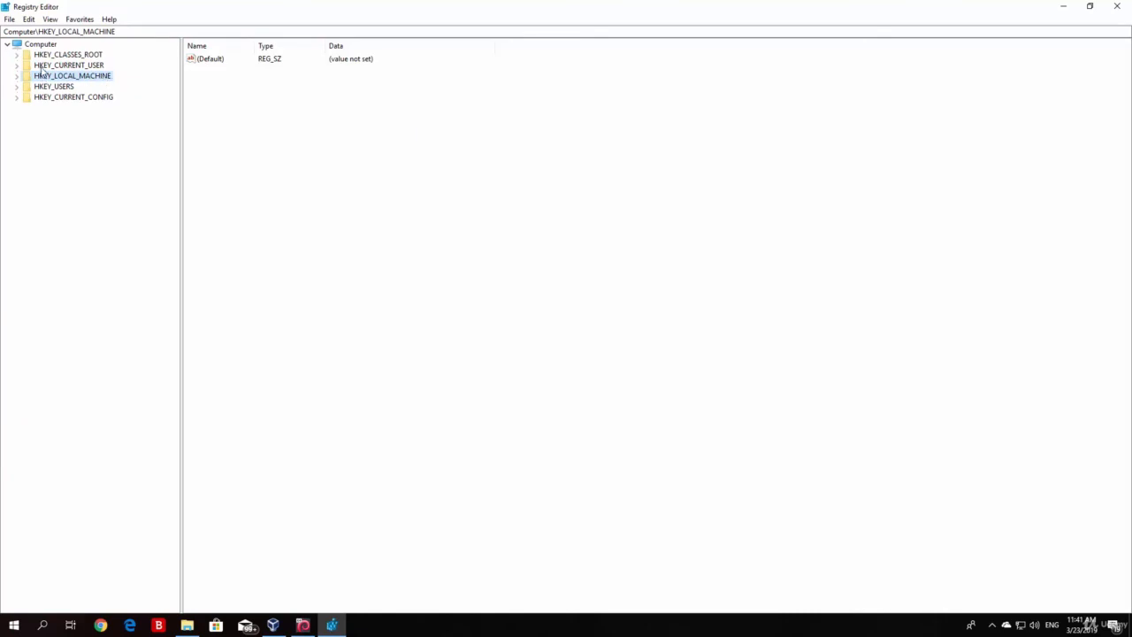
pyautogui.click(69, 64)
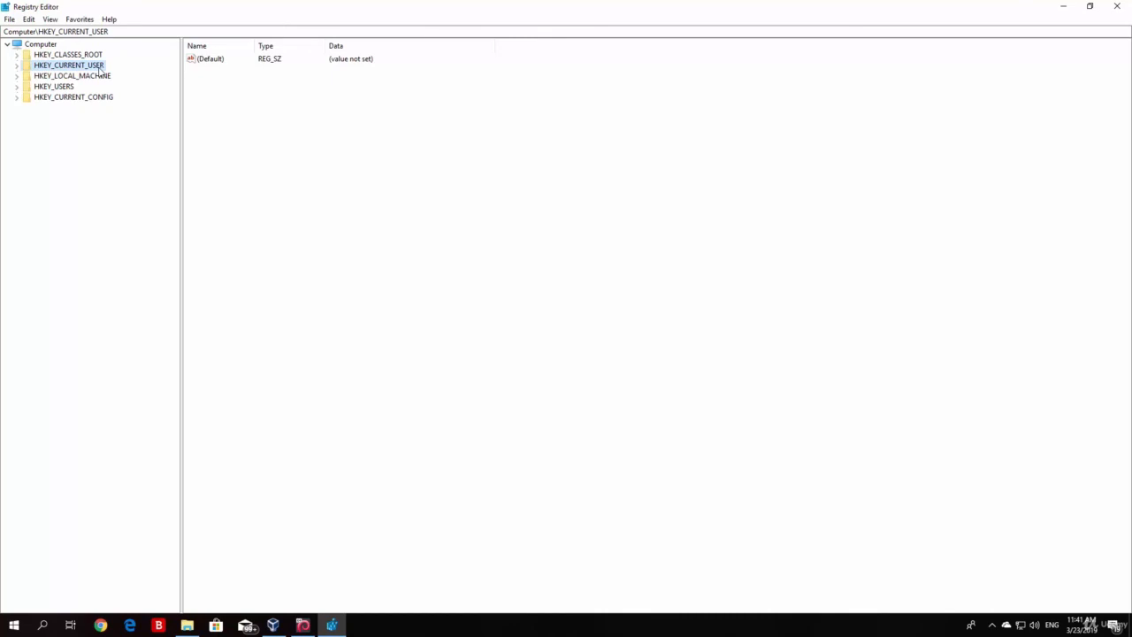
pyautogui.moveTo(149, 76)
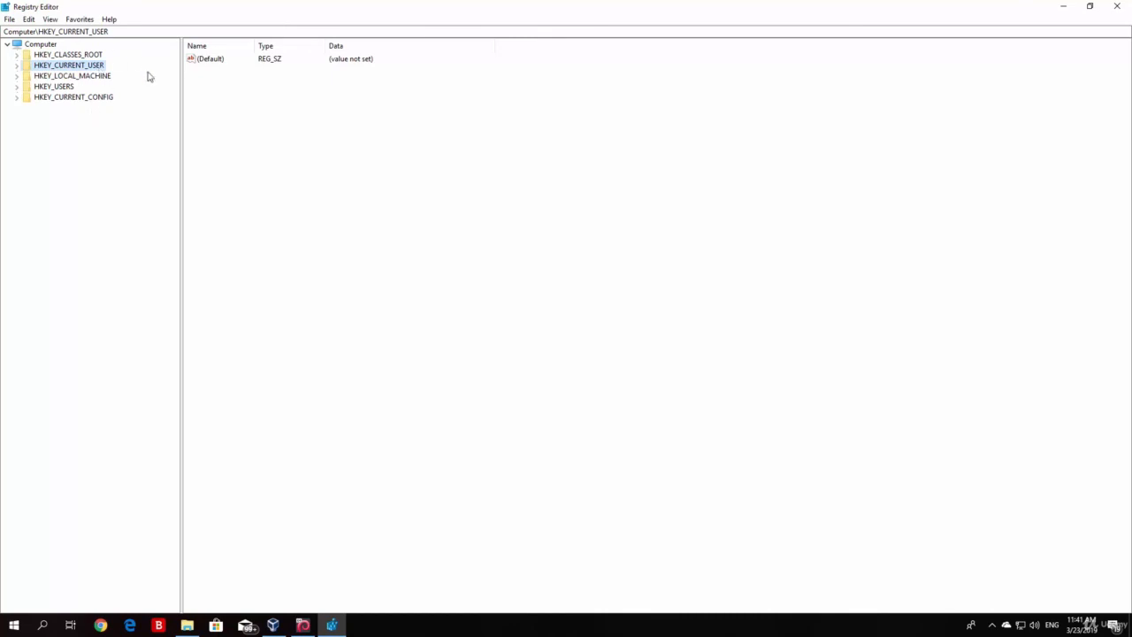
pyautogui.moveTo(122, 62)
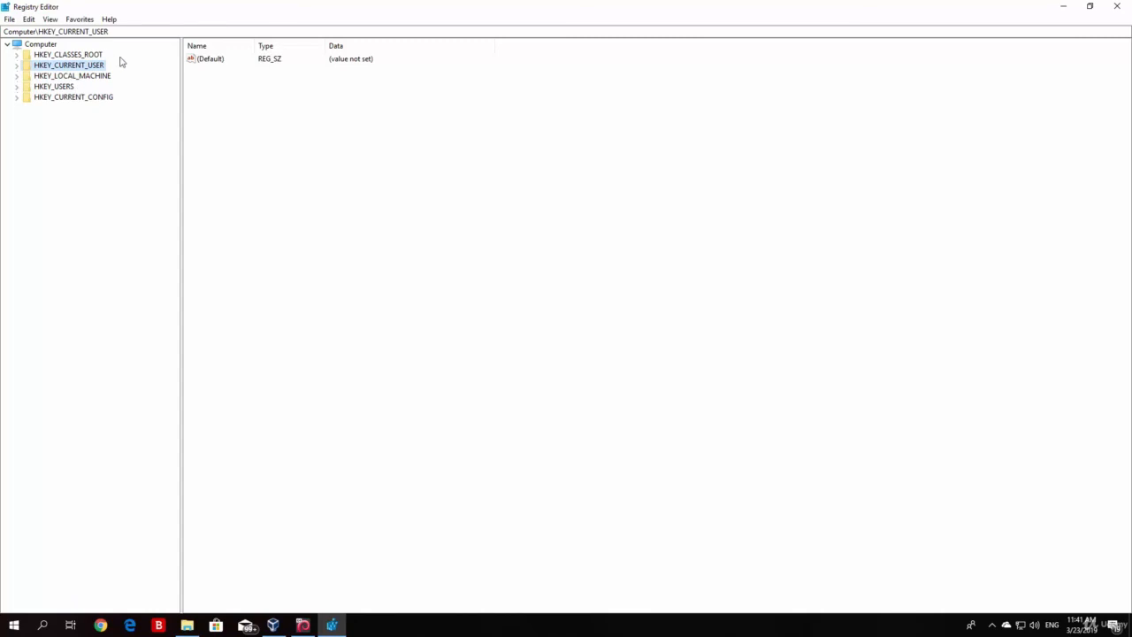
pyautogui.moveTo(90, 85)
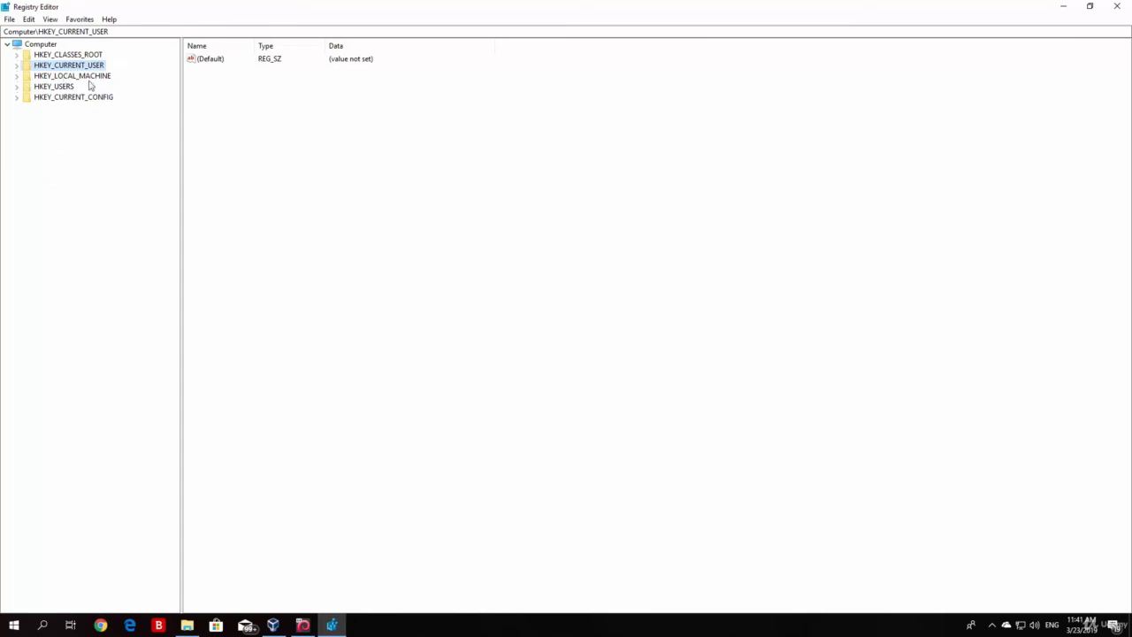
pyautogui.moveTo(89, 74)
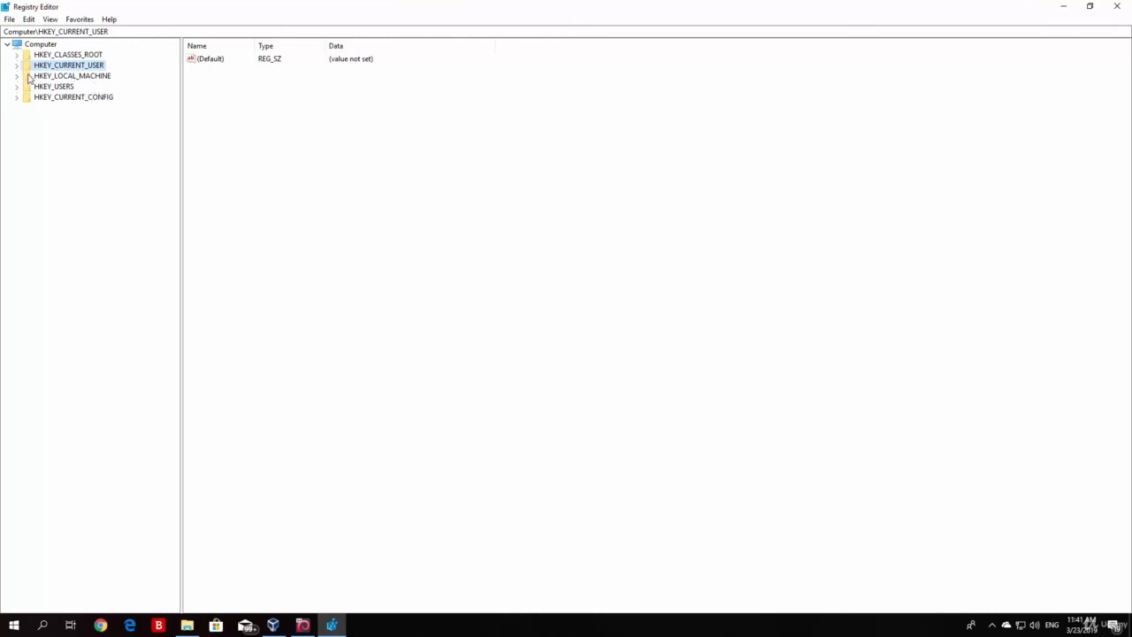
pyautogui.click(18, 74)
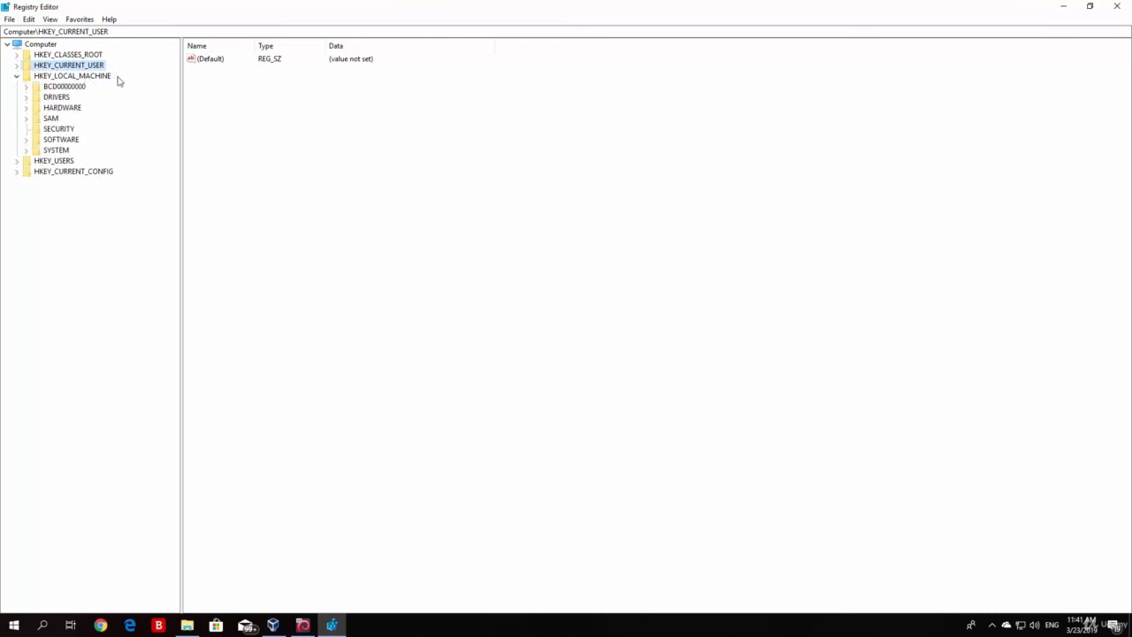
pyautogui.click(17, 63)
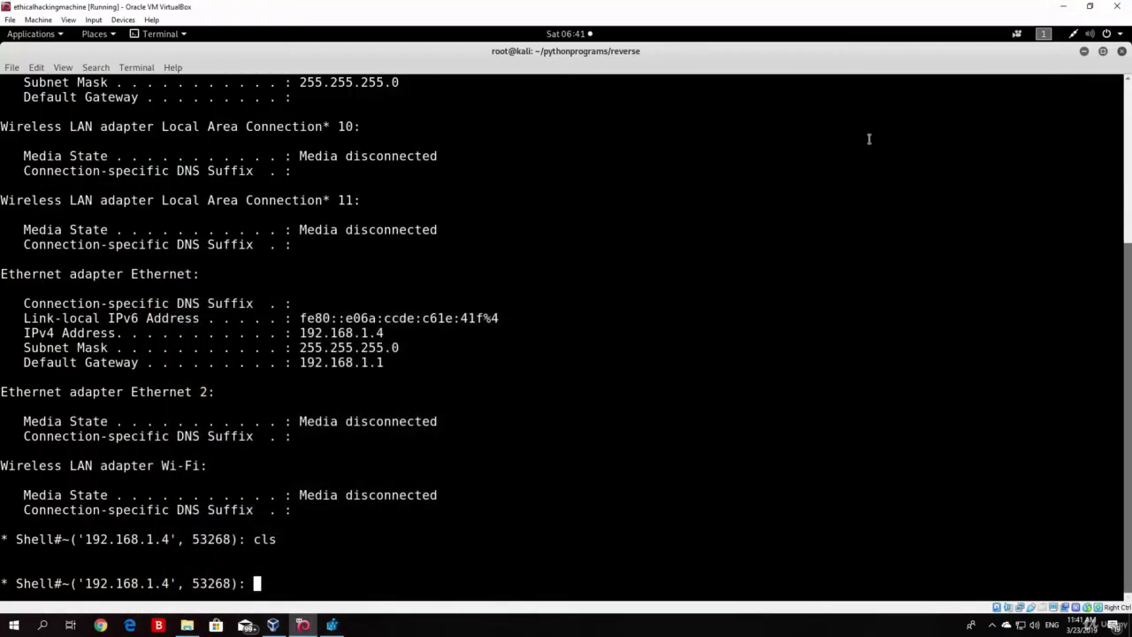
pyautogui.moveTo(715, 249)
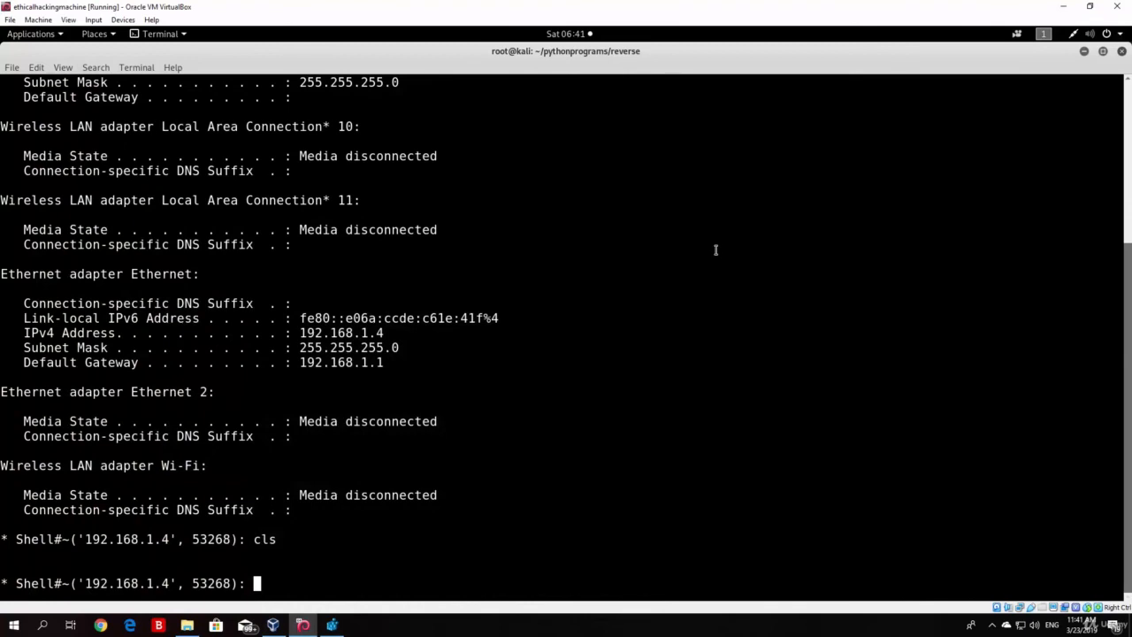